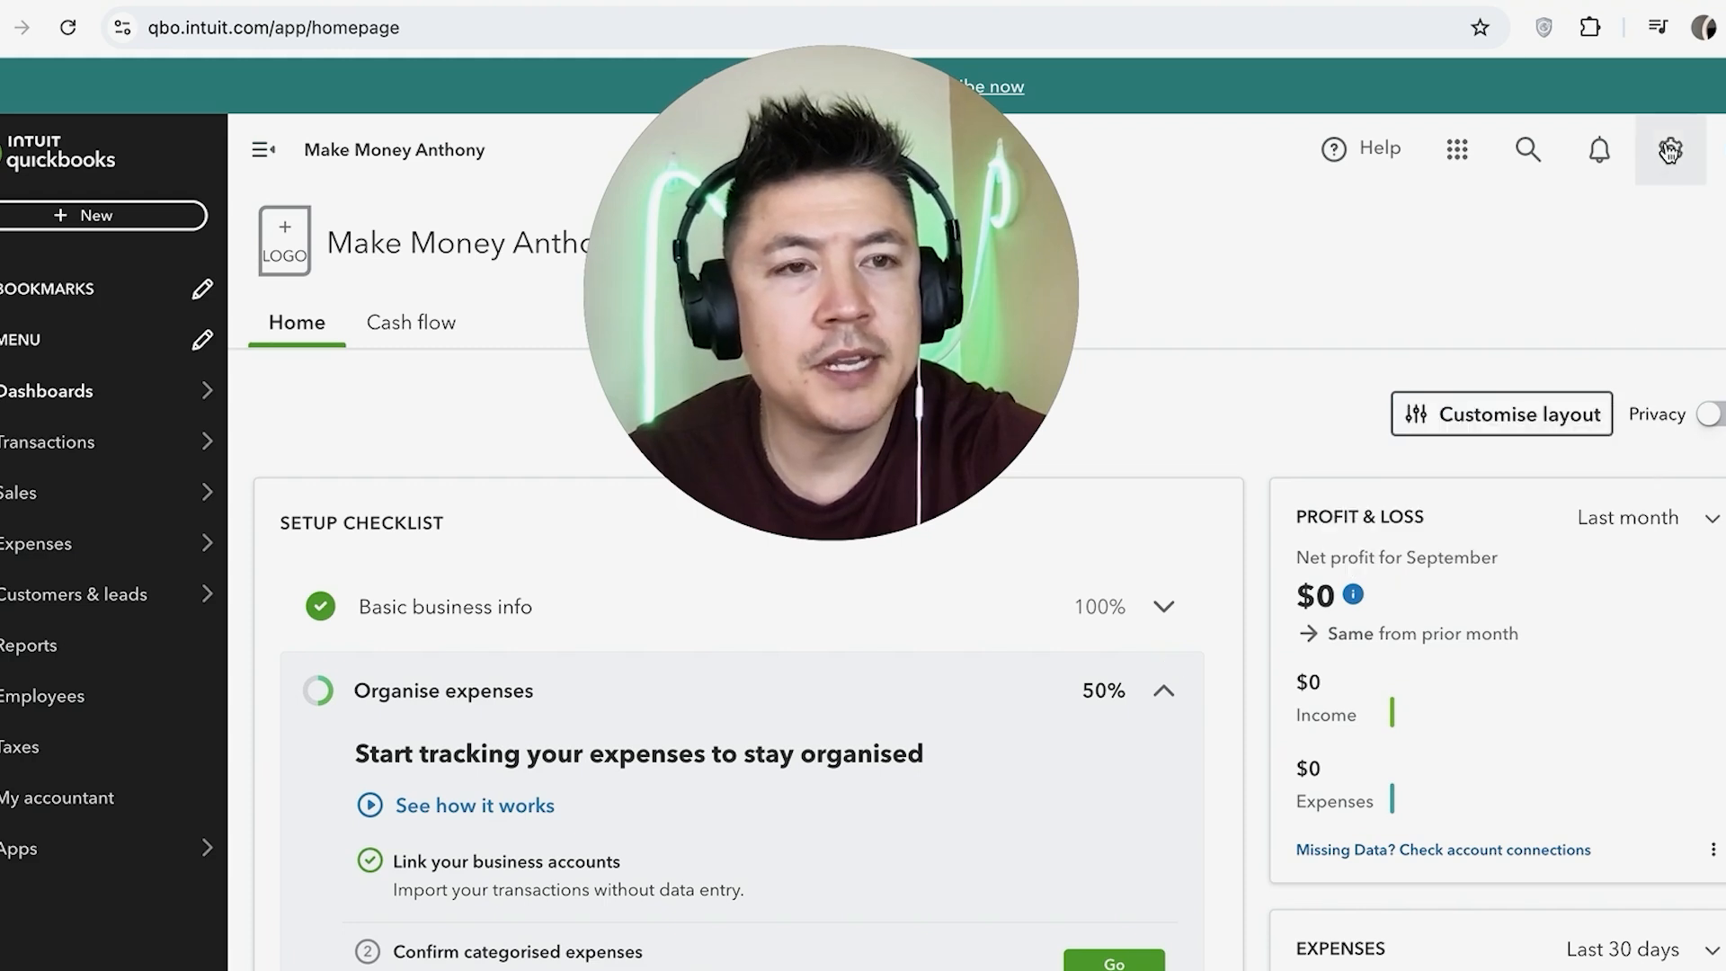
# - Bring up the gear settings menu from the QuickBooks homepage
pyautogui.click(1669, 149)
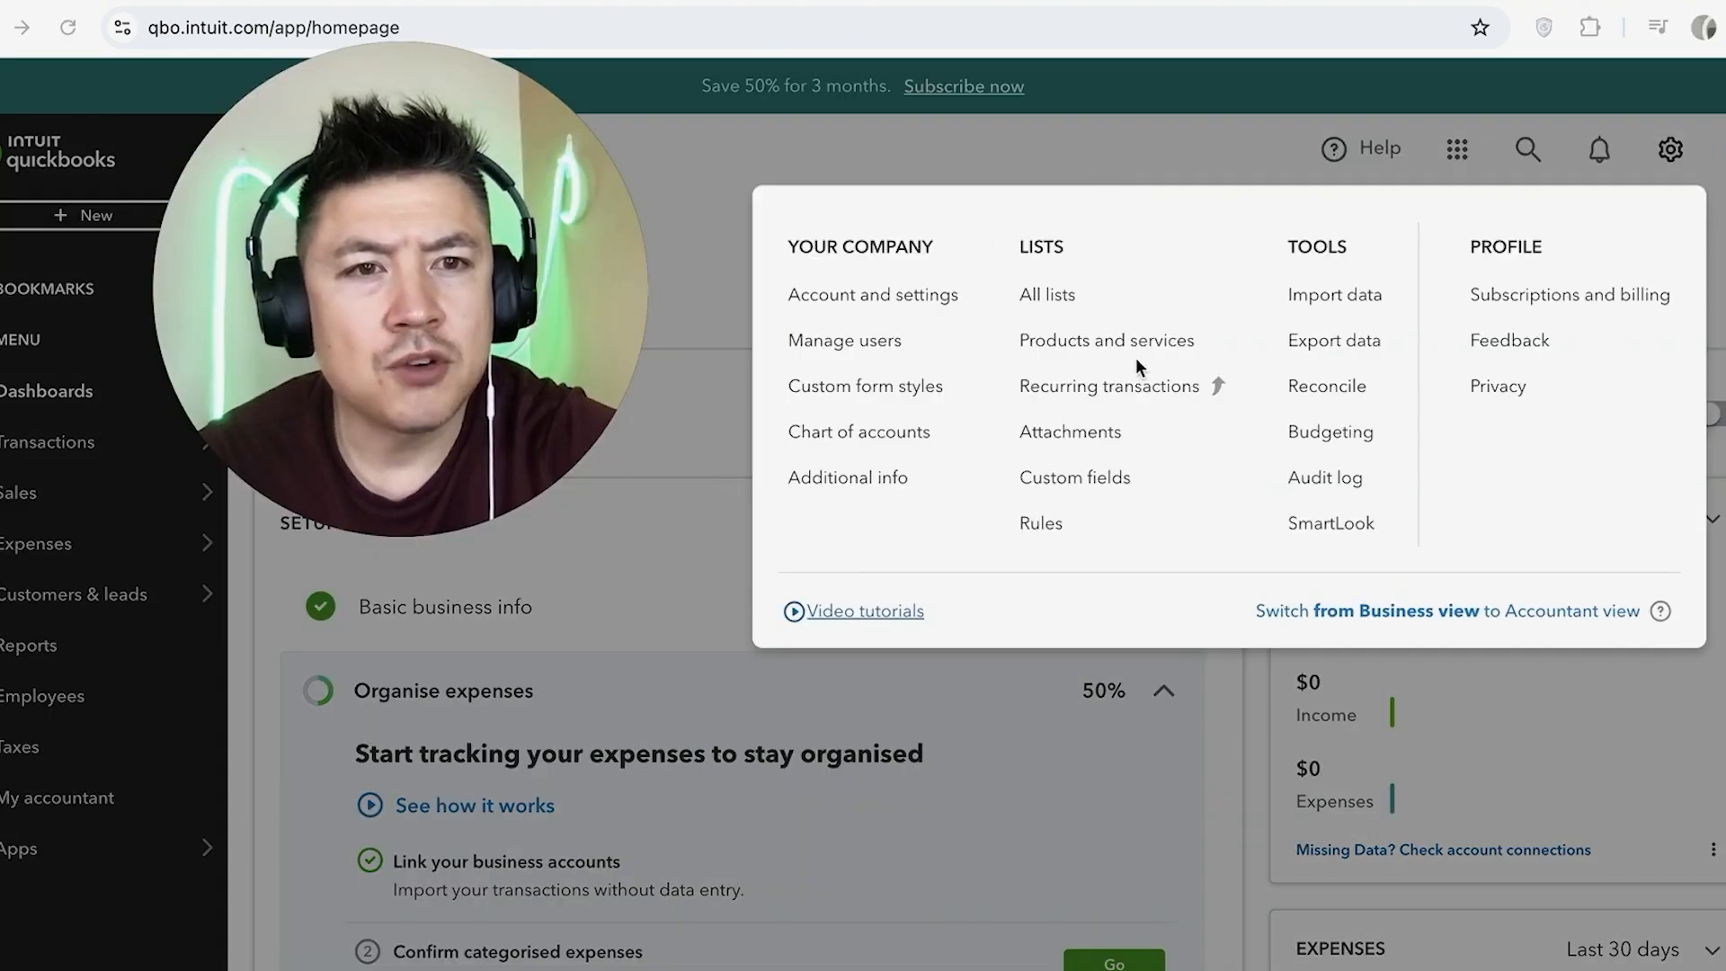
pyautogui.moveTo(967, 214)
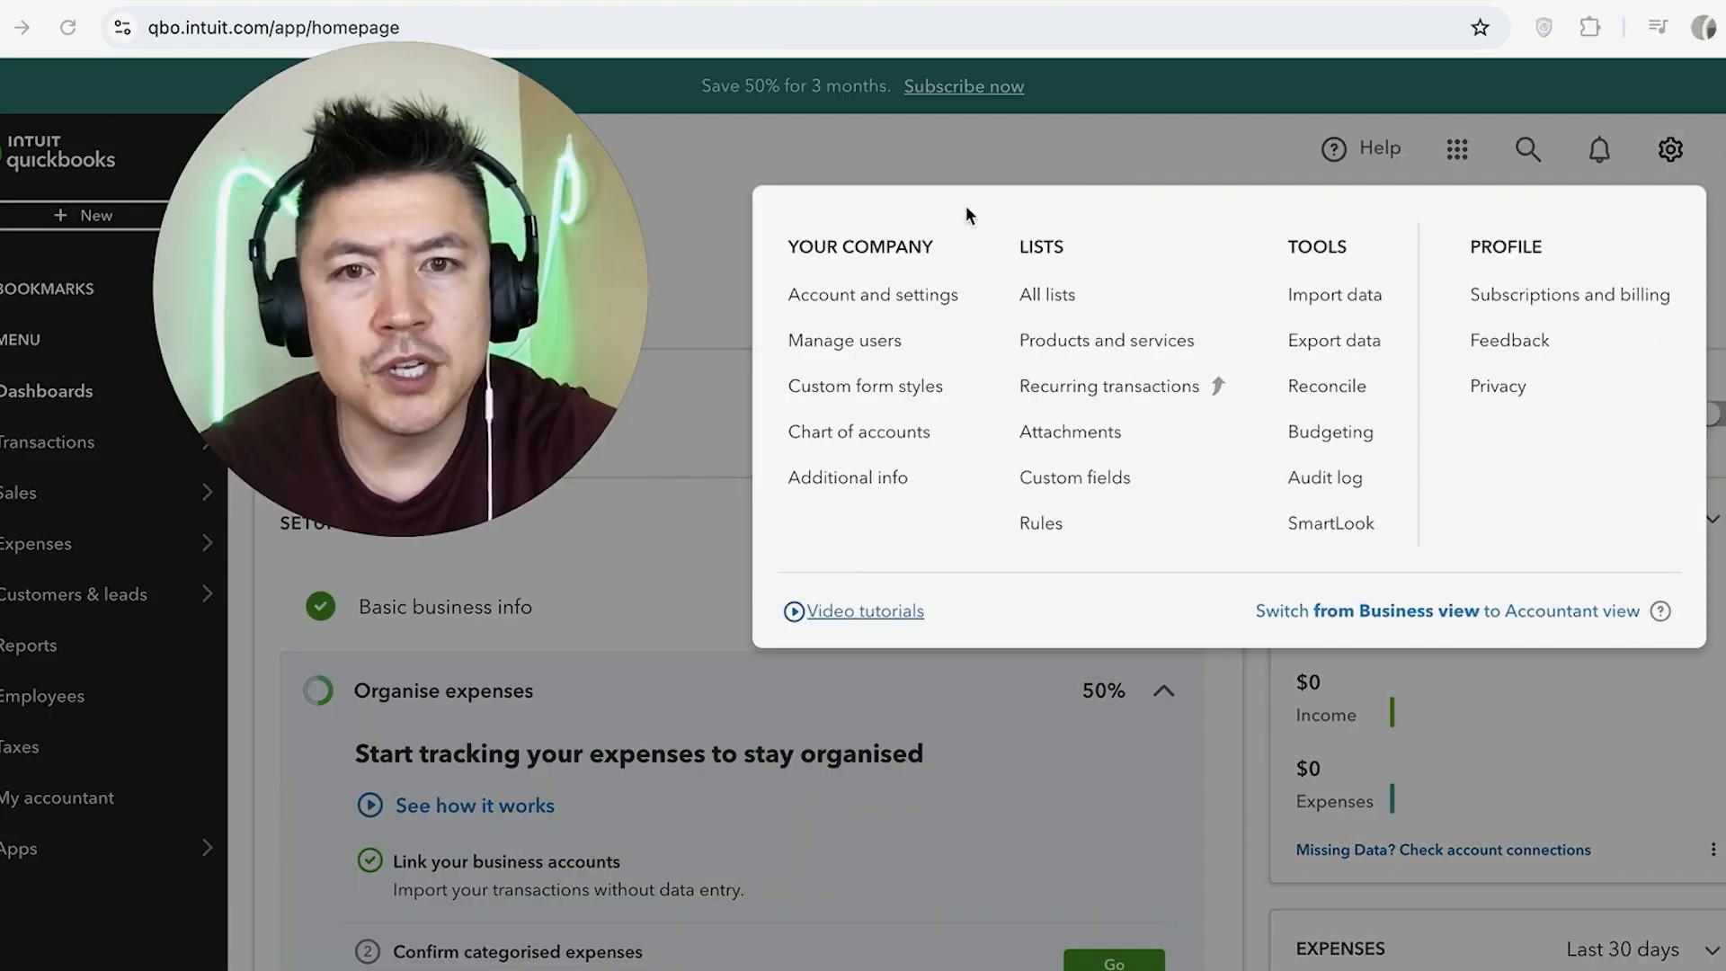
pyautogui.moveTo(840, 313)
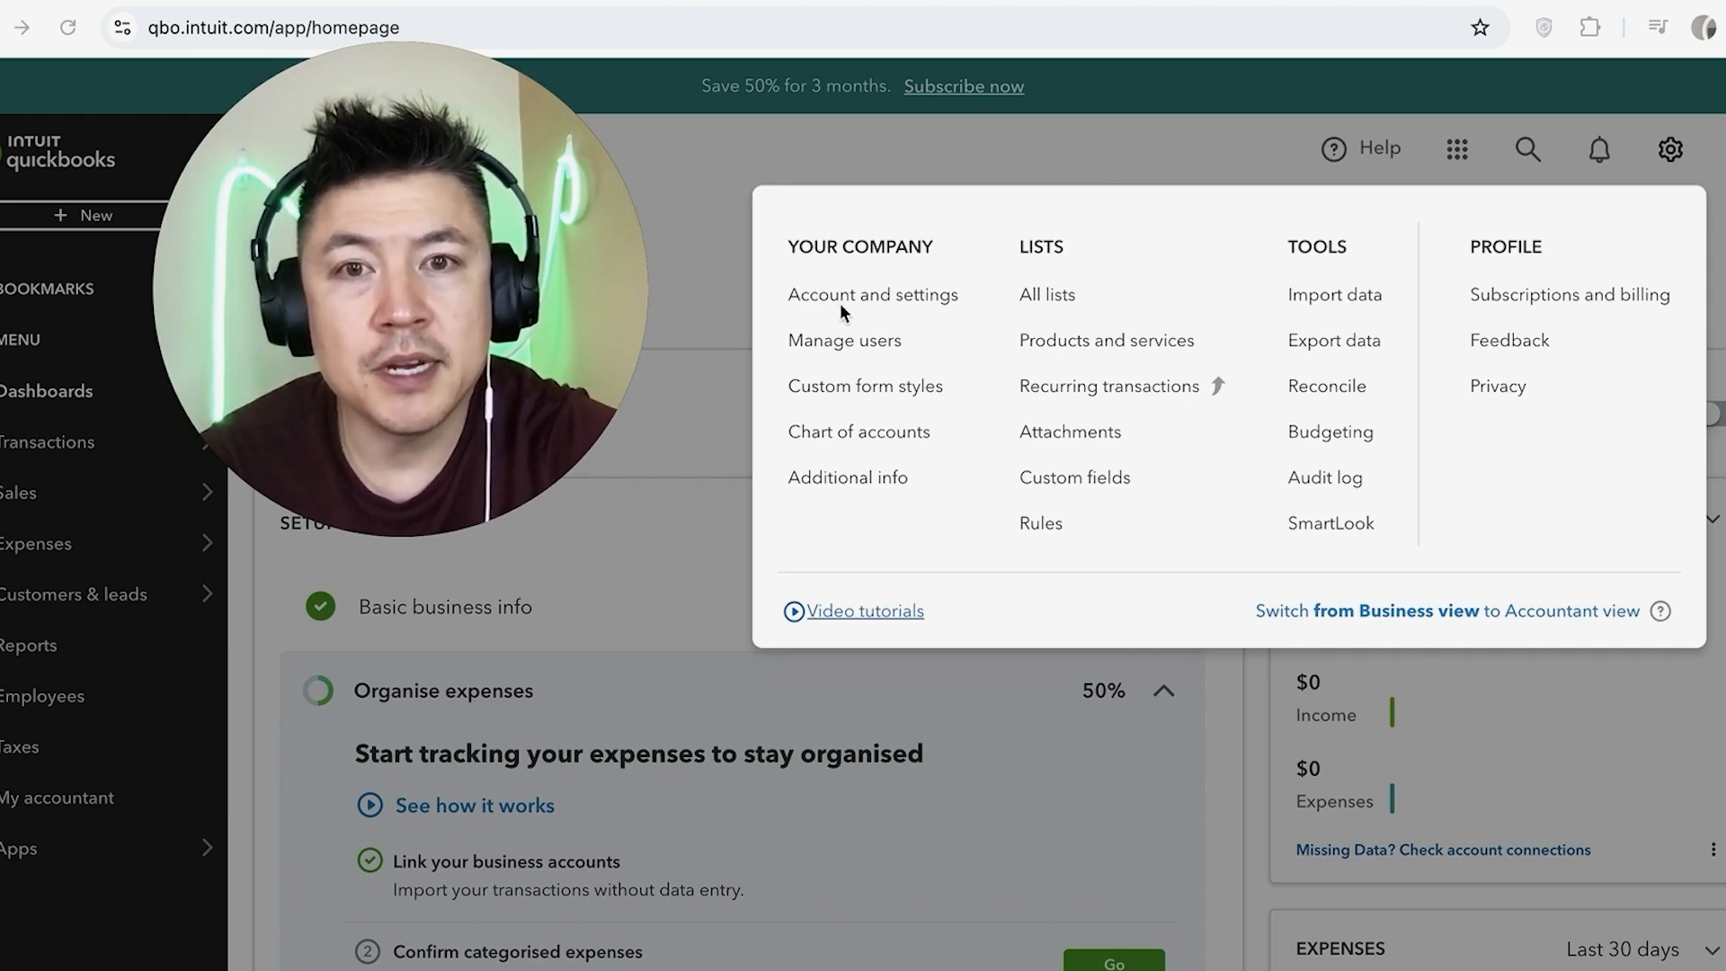
# - Go to Account and settings on the Sales tab, with the Reminders section in view
pyautogui.click(872, 293)
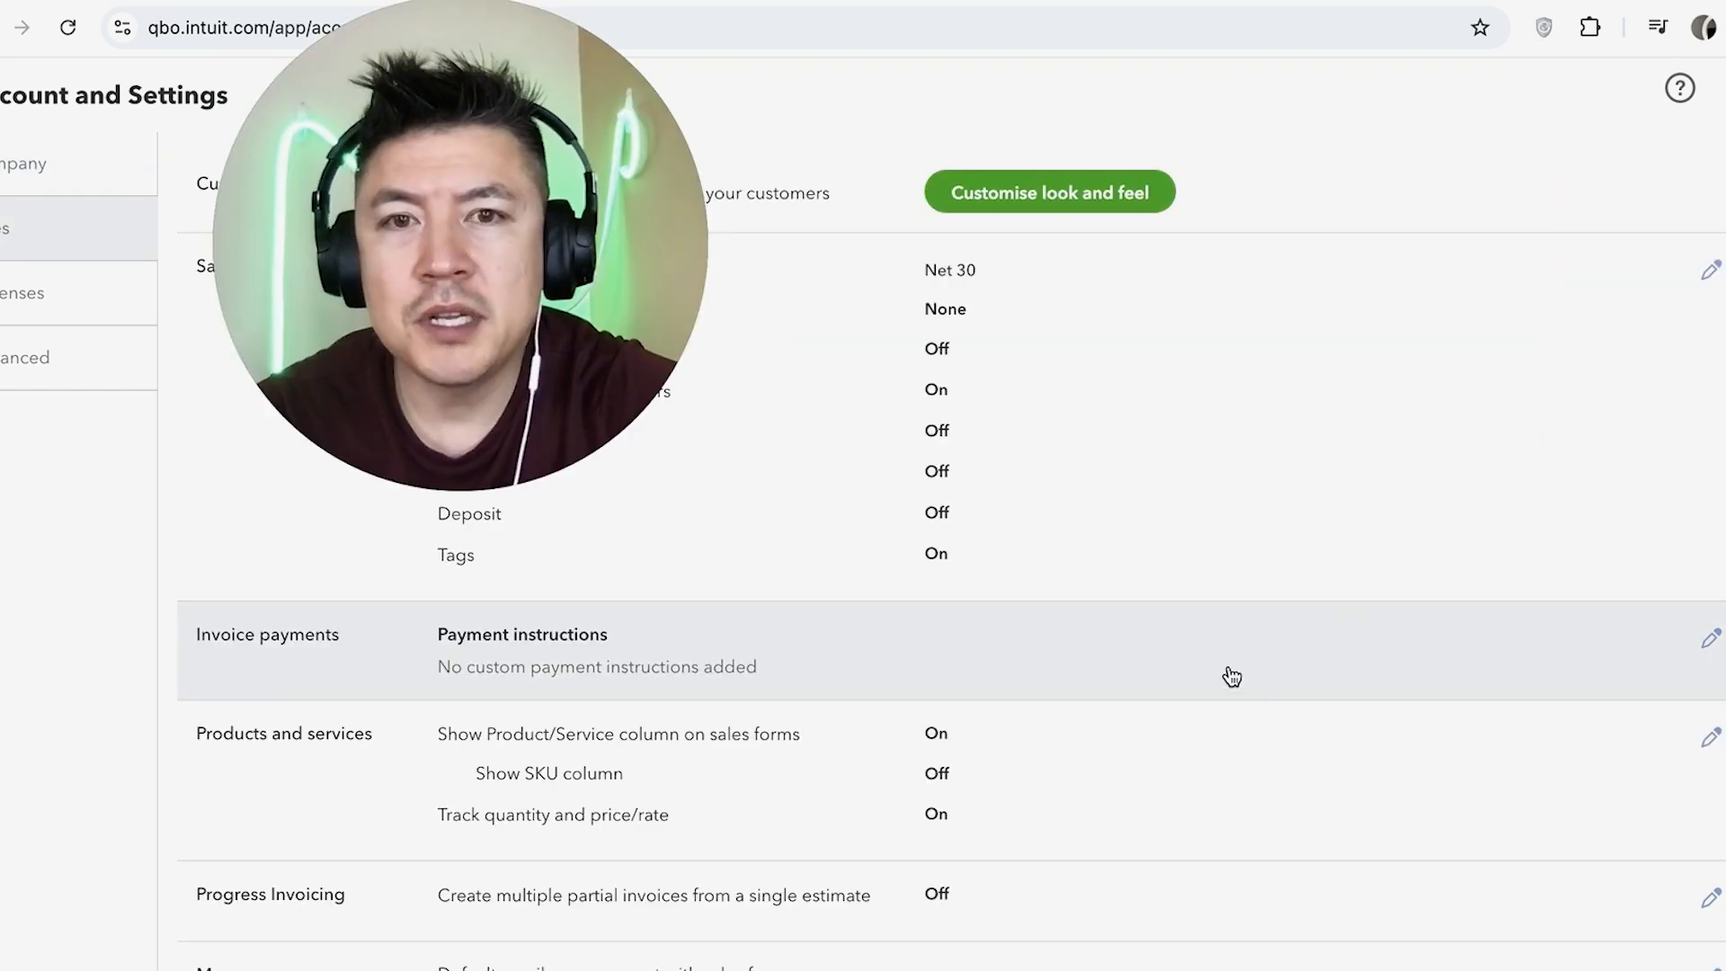
pyautogui.moveTo(1034, 624)
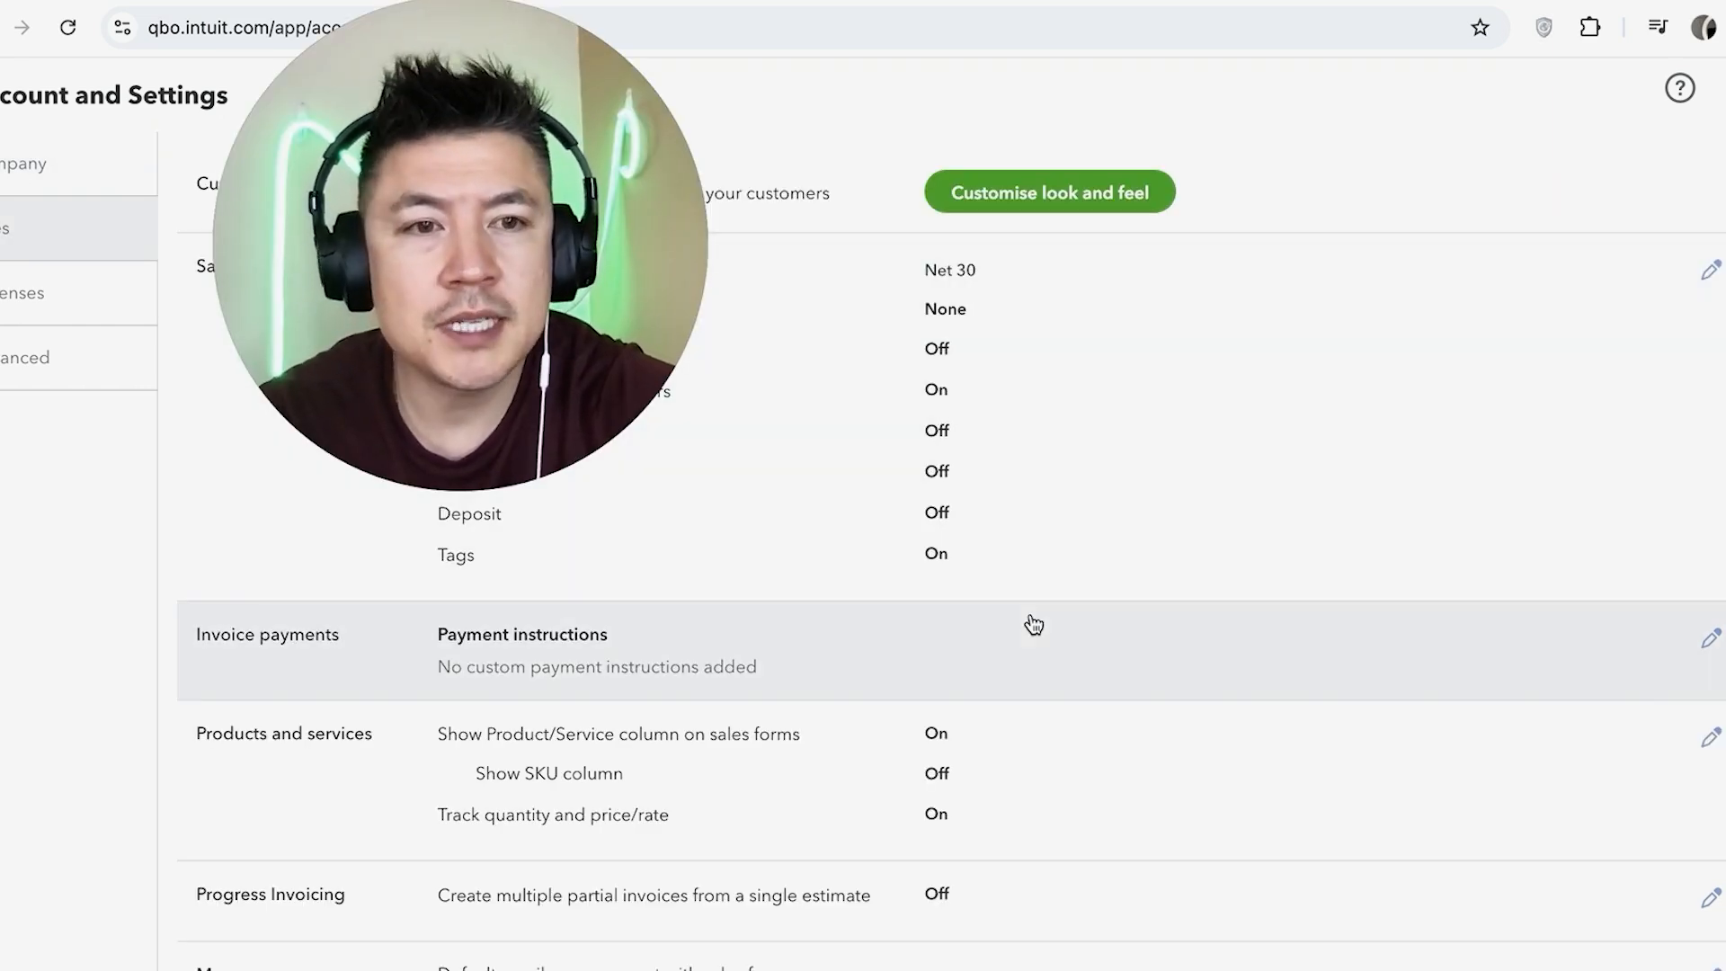
pyautogui.moveTo(733, 731)
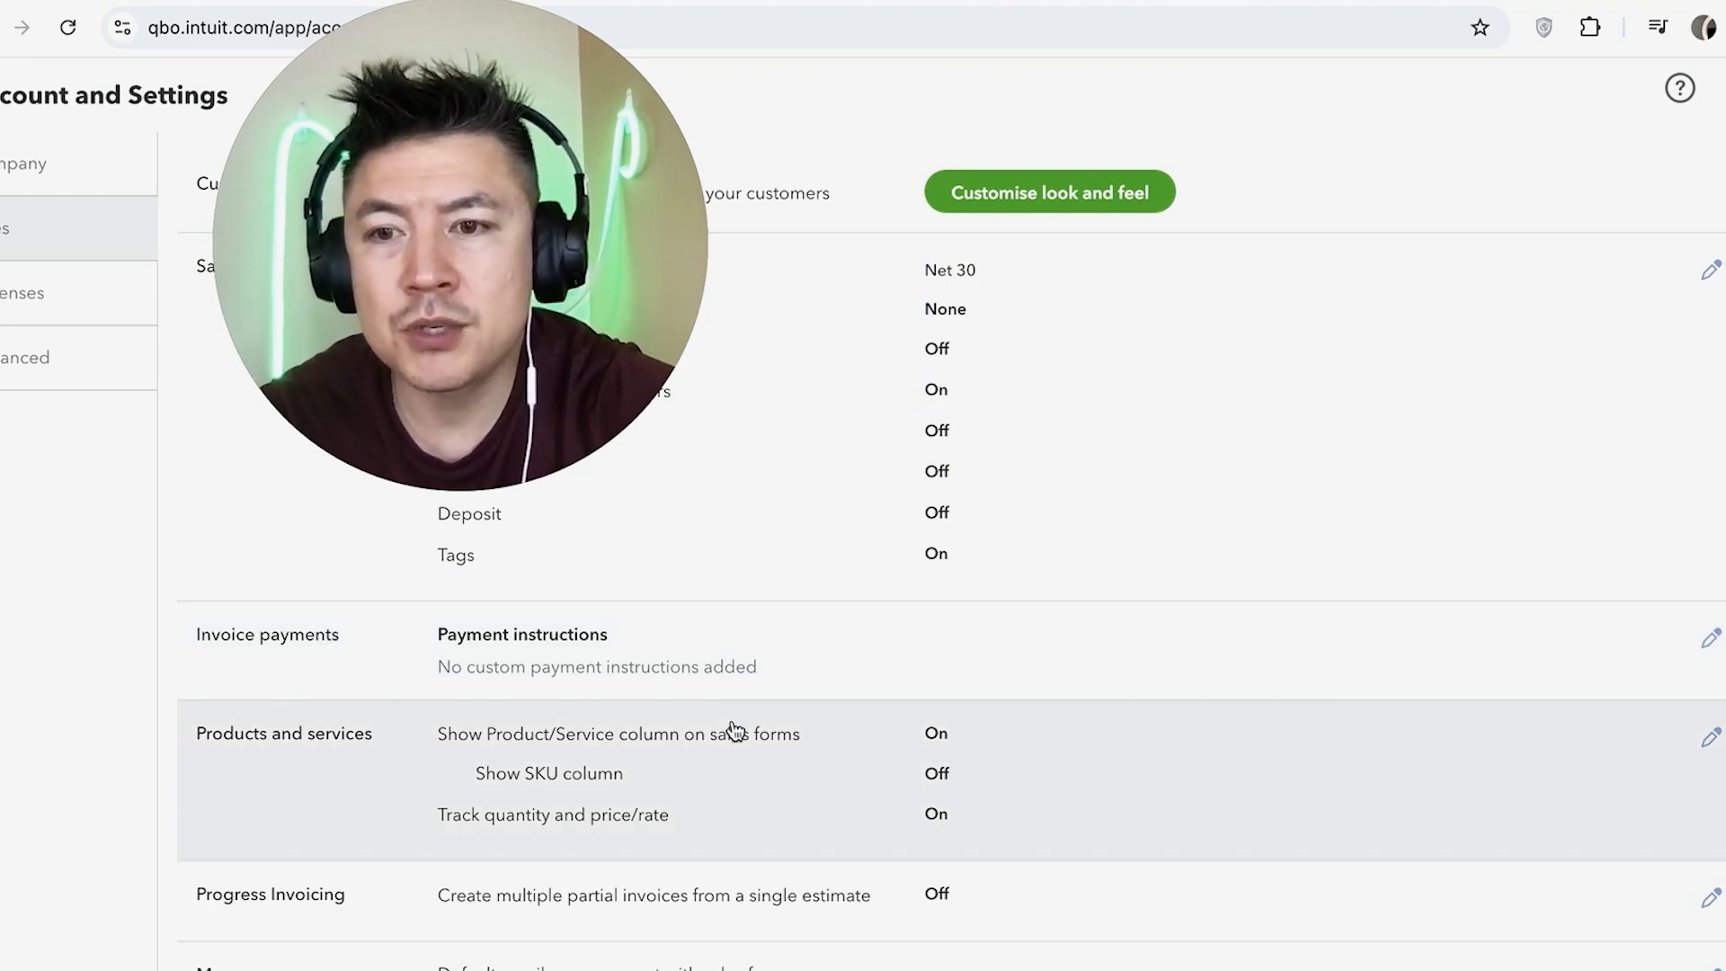
pyautogui.scroll(-3)
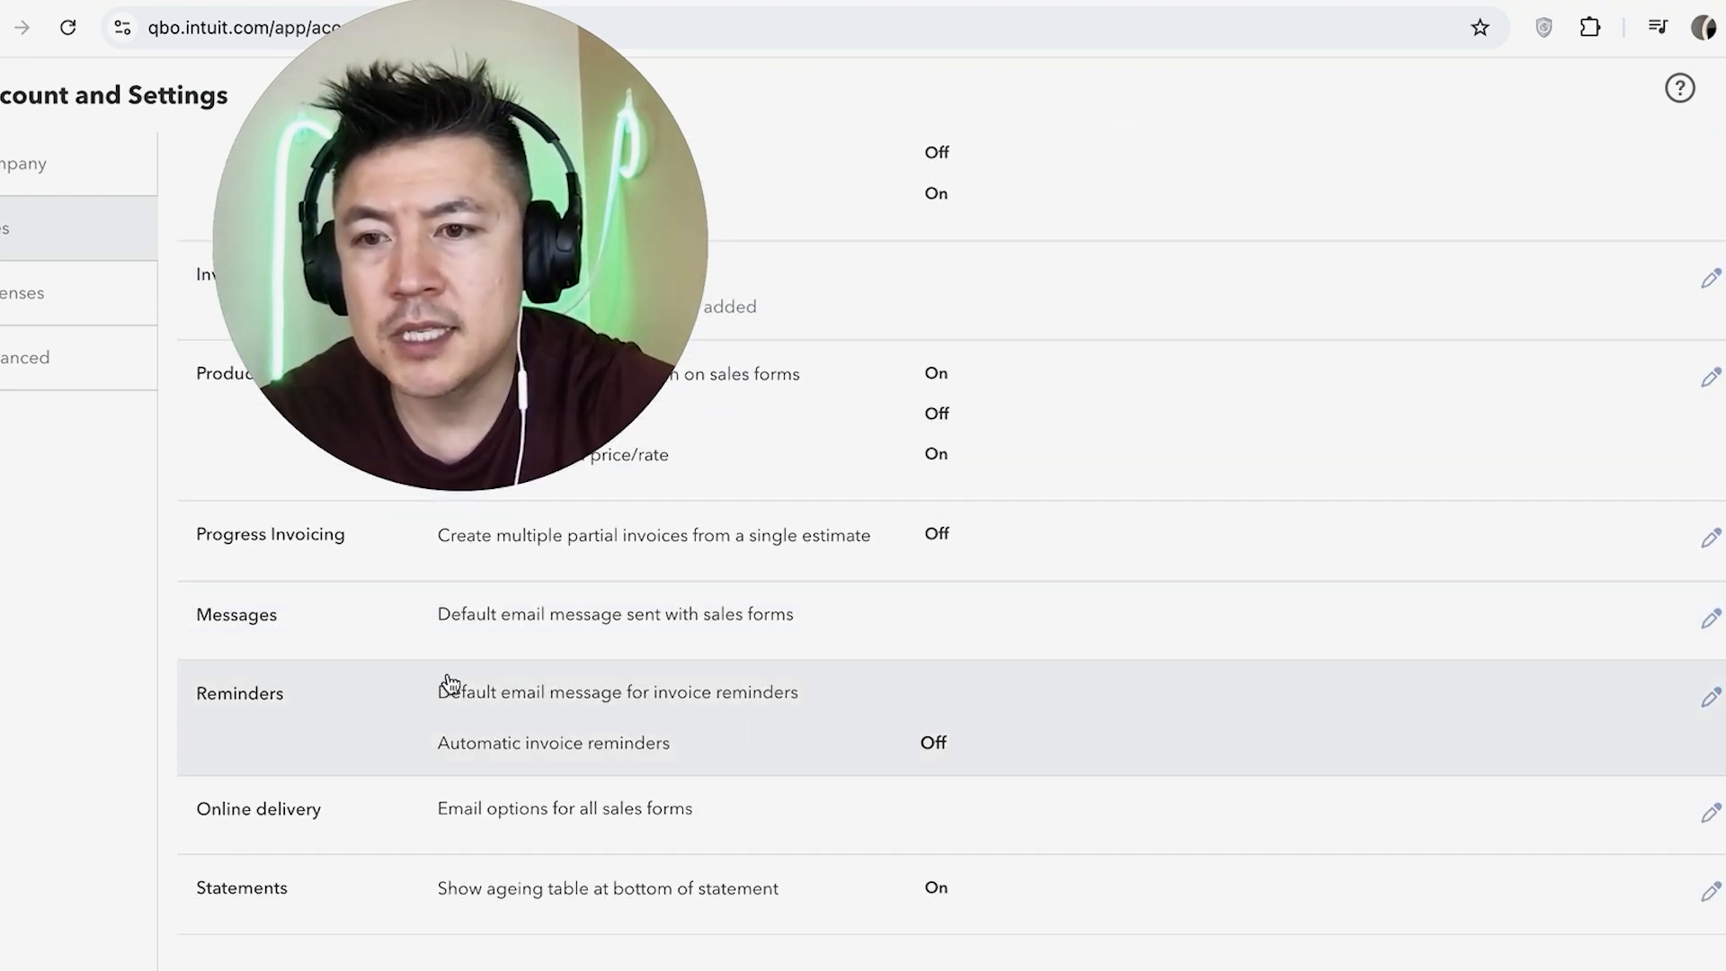
pyautogui.moveTo(1642, 714)
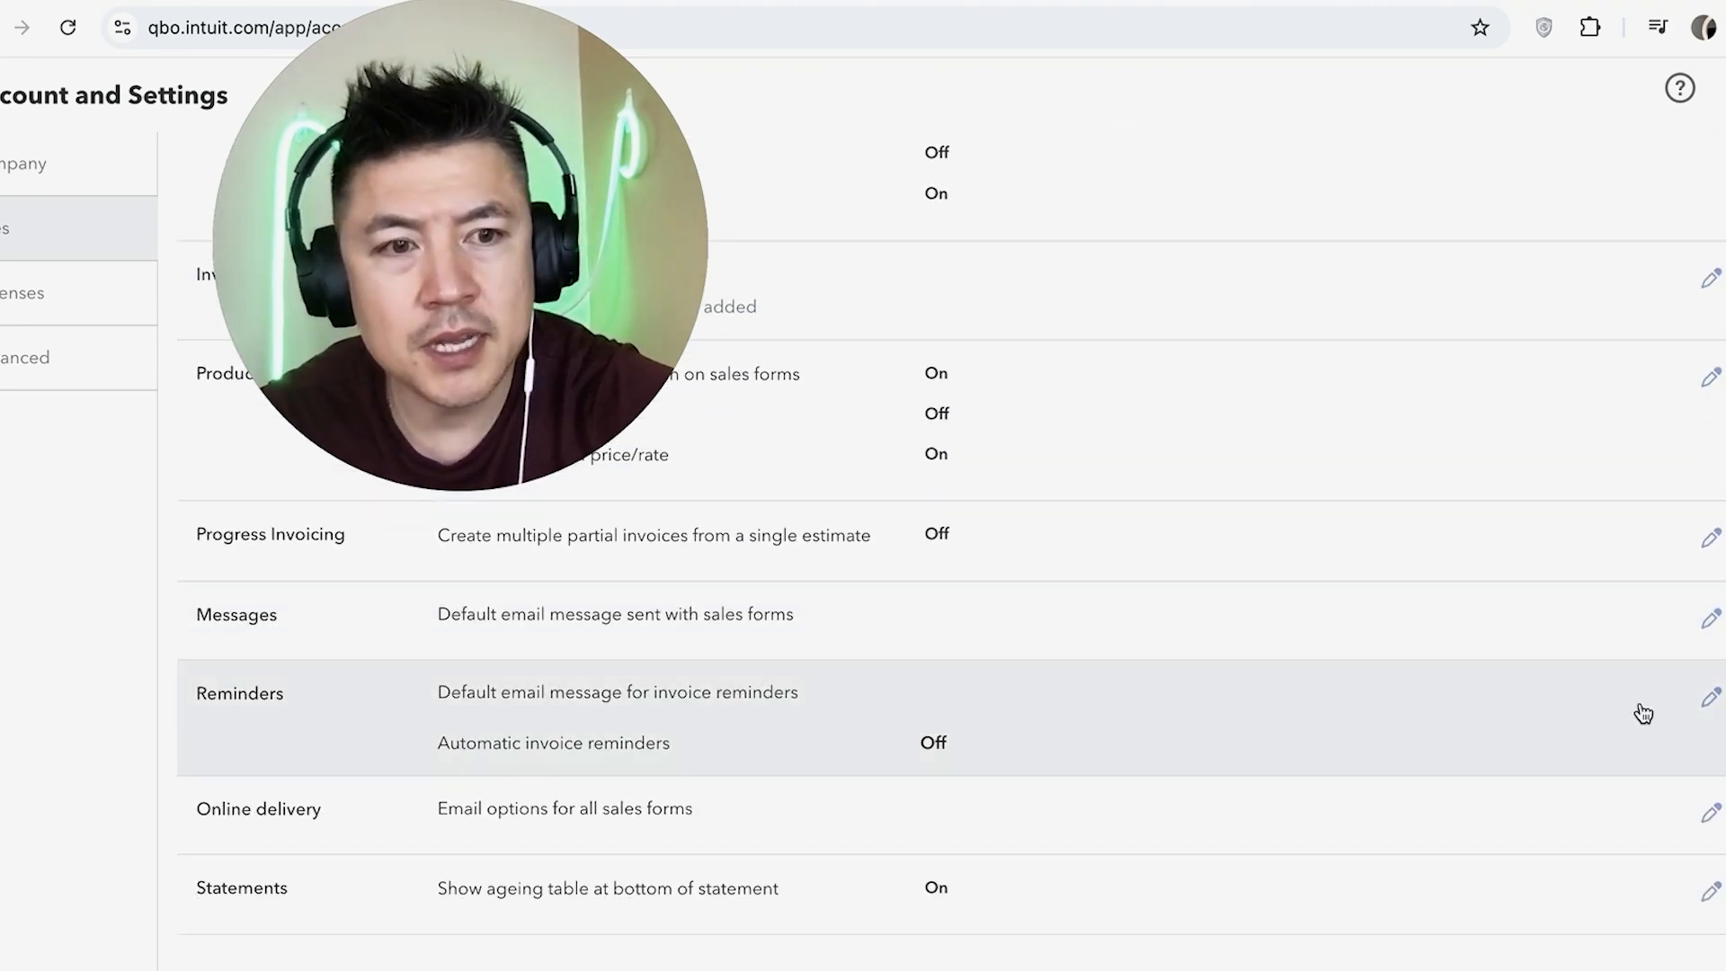
# - Edit the Reminders row and switch Automatic invoice reminders on
pyautogui.click(1710, 696)
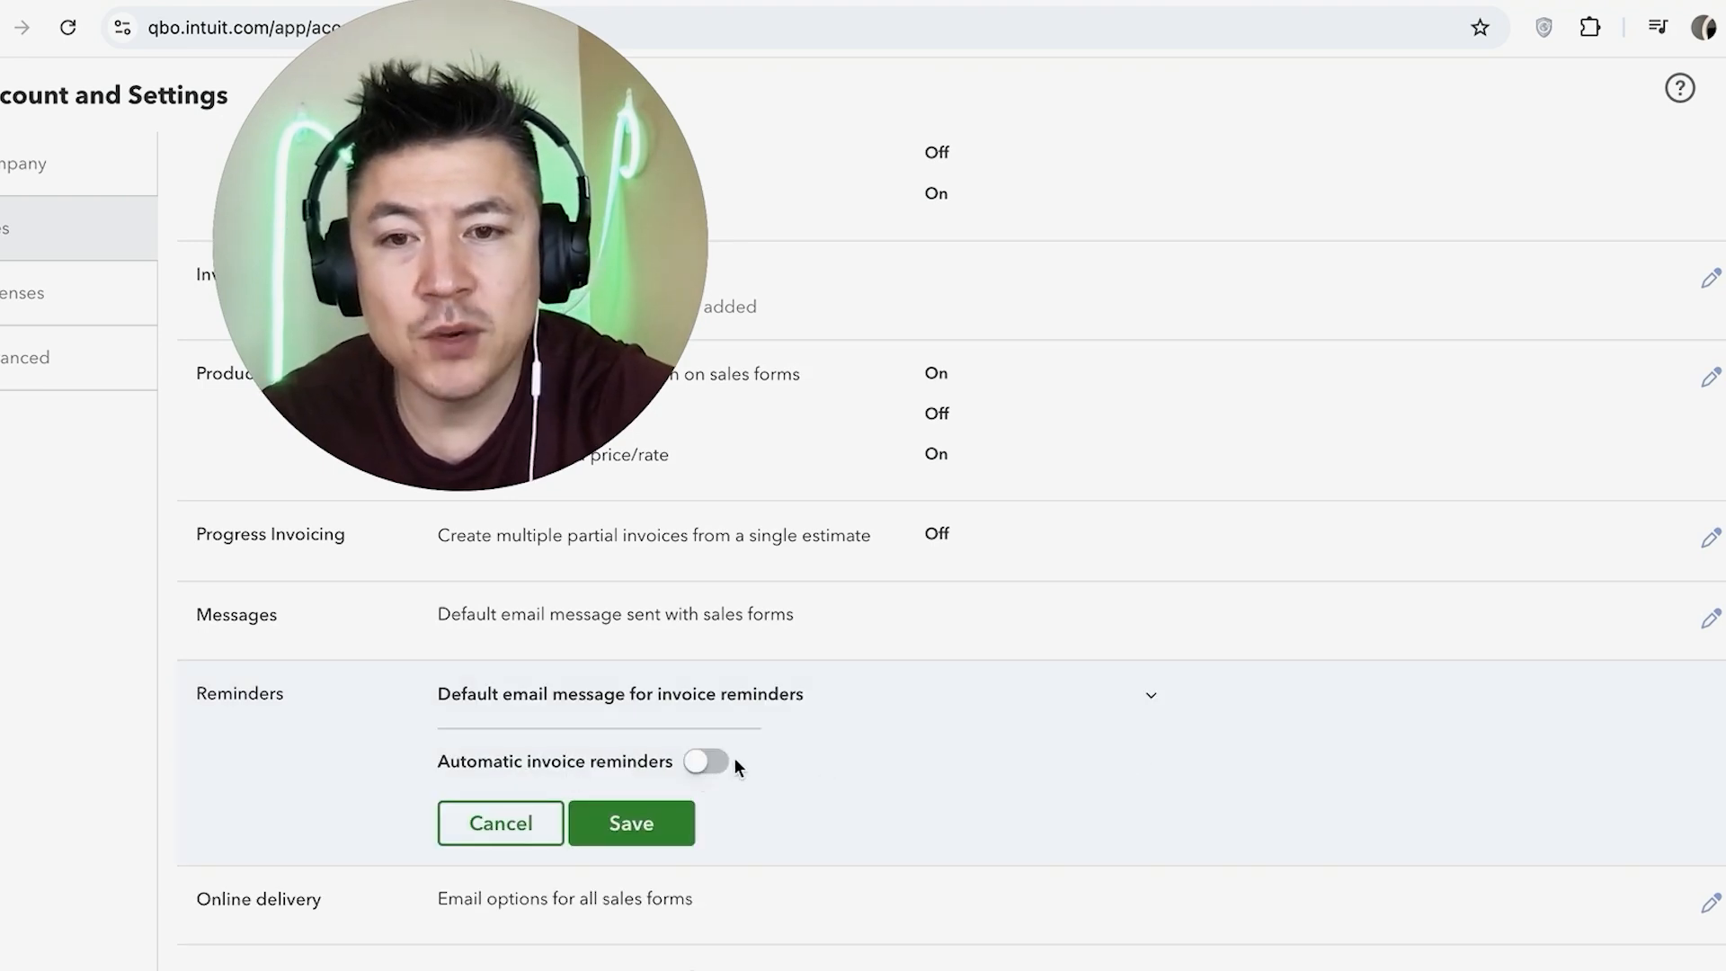
pyautogui.click(705, 761)
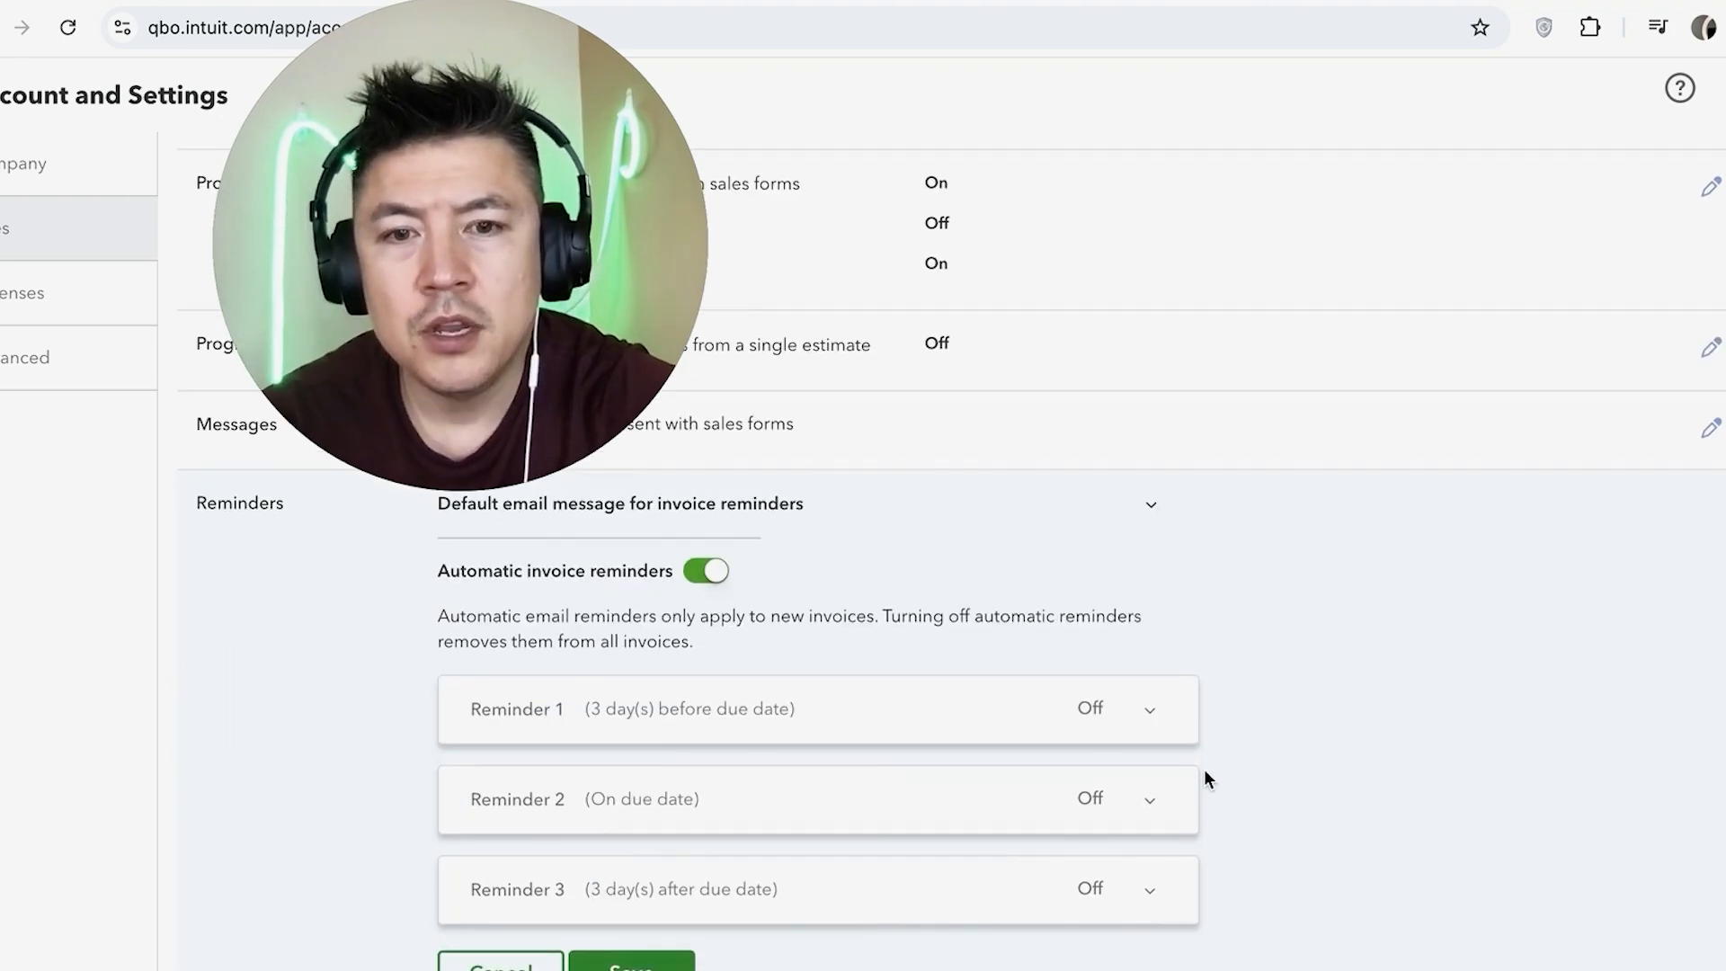
pyautogui.moveTo(590, 723)
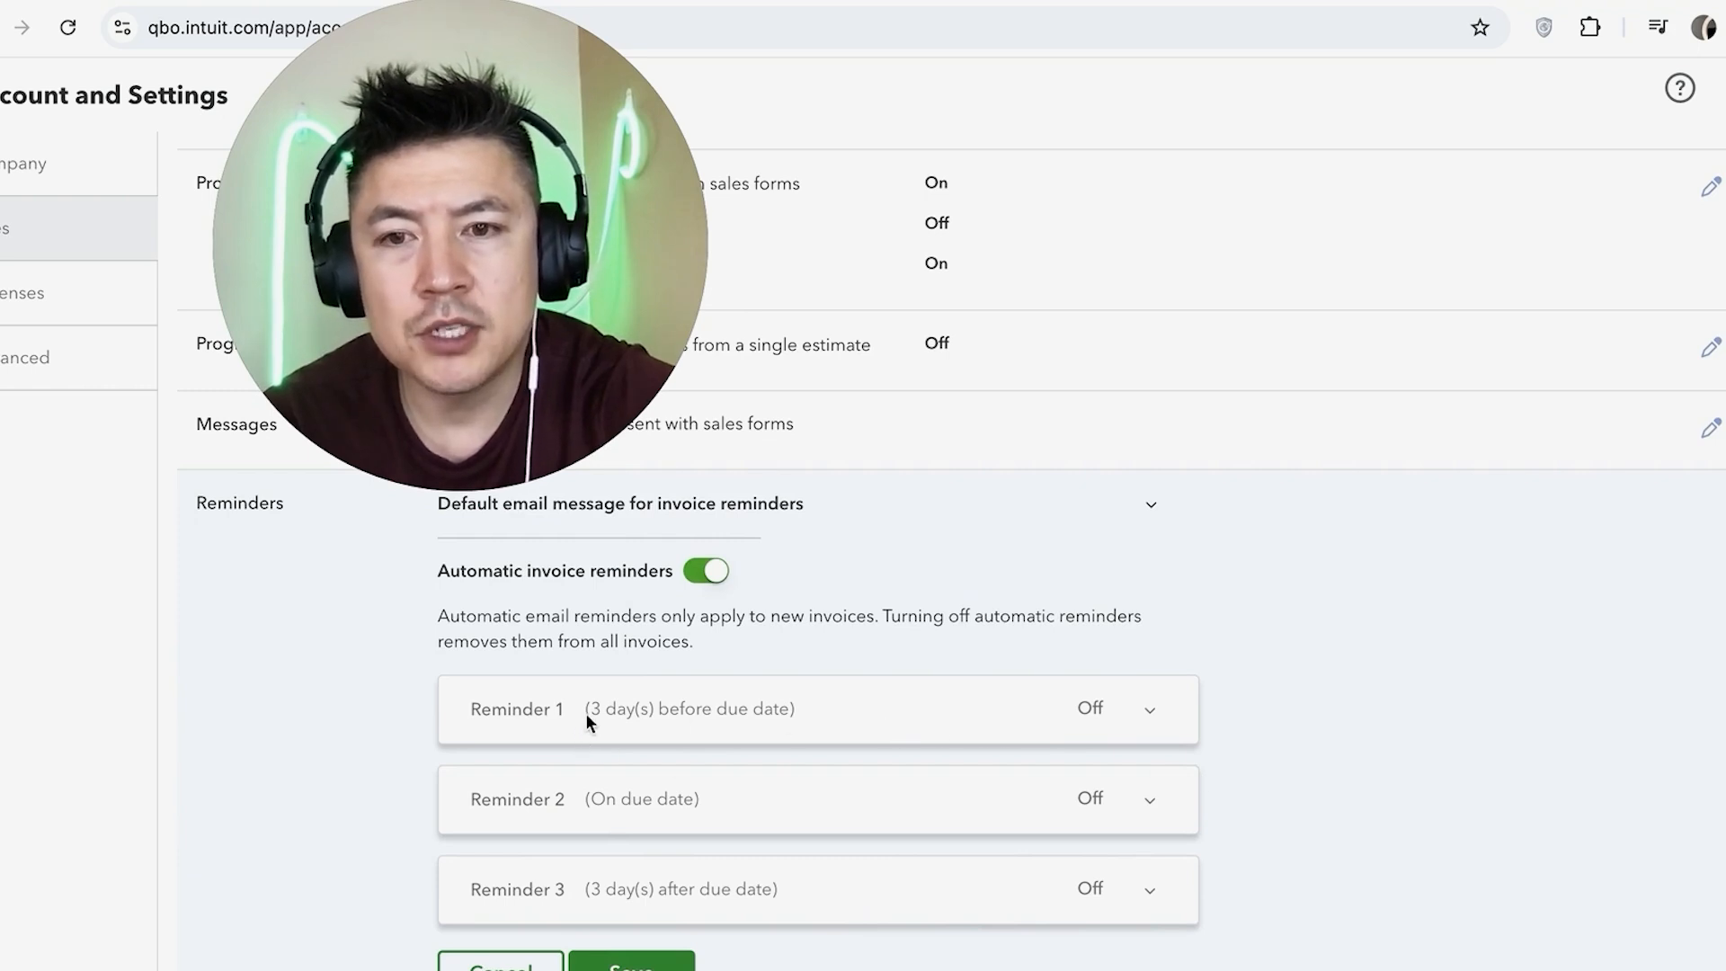
pyautogui.moveTo(710, 734)
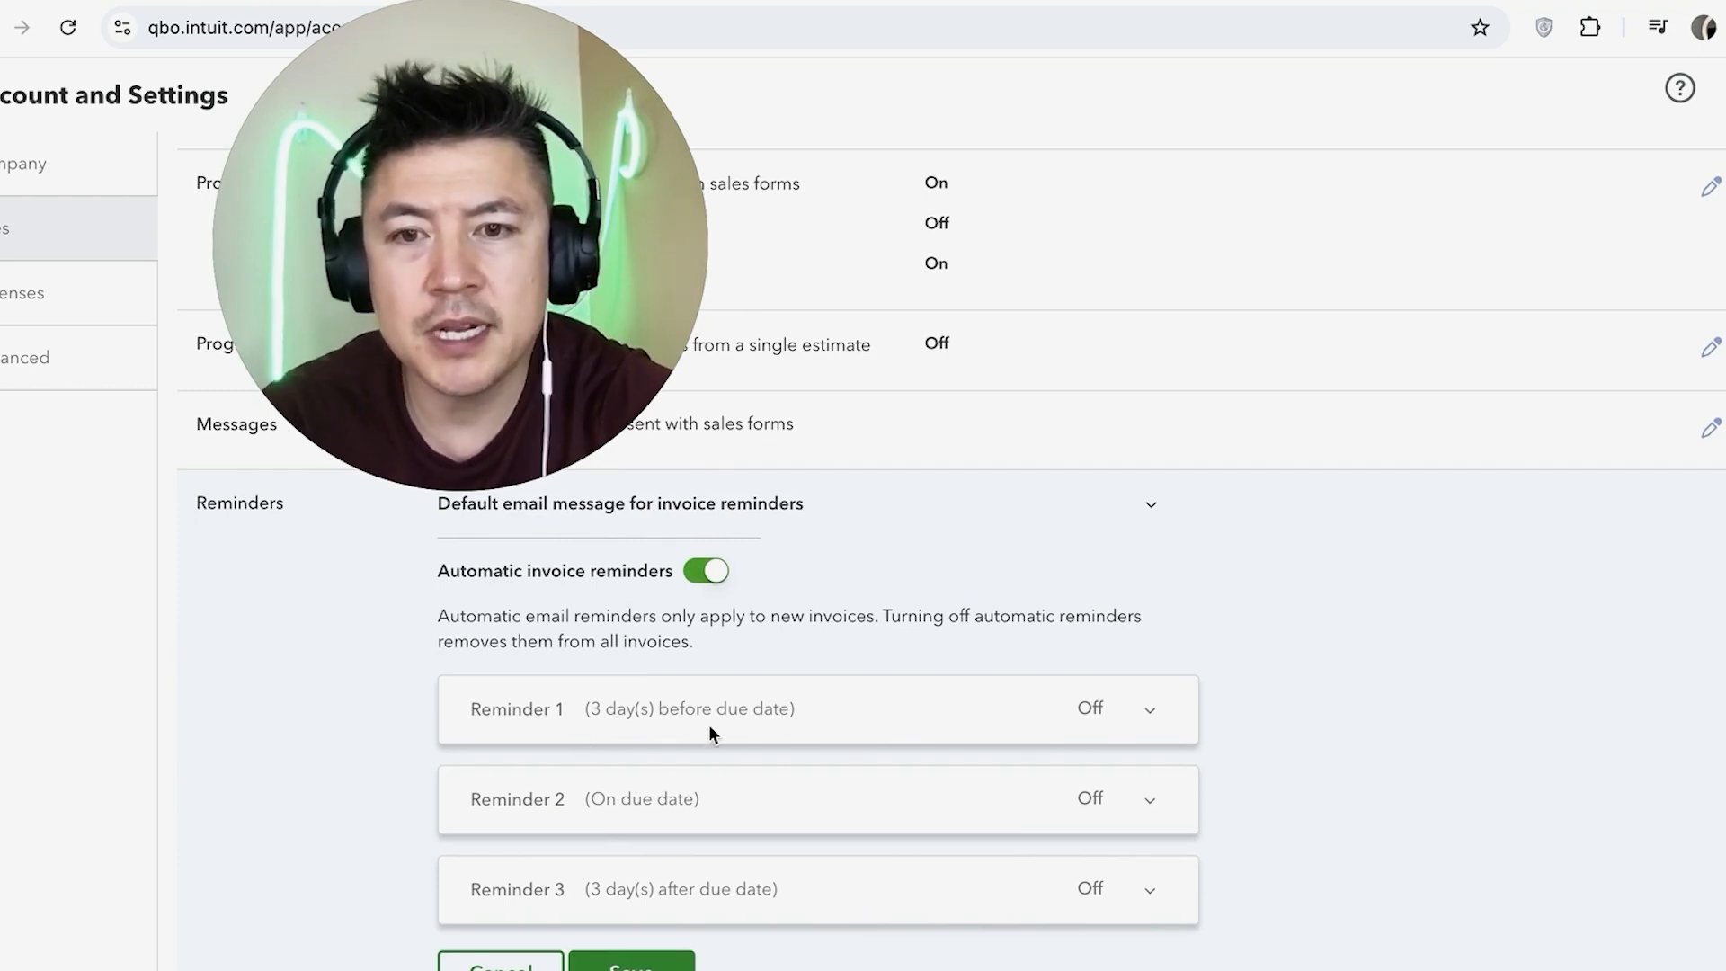
# - Enable Reminder 1 to send 7 days before the due date, reviewing its default email message
pyautogui.click(1149, 709)
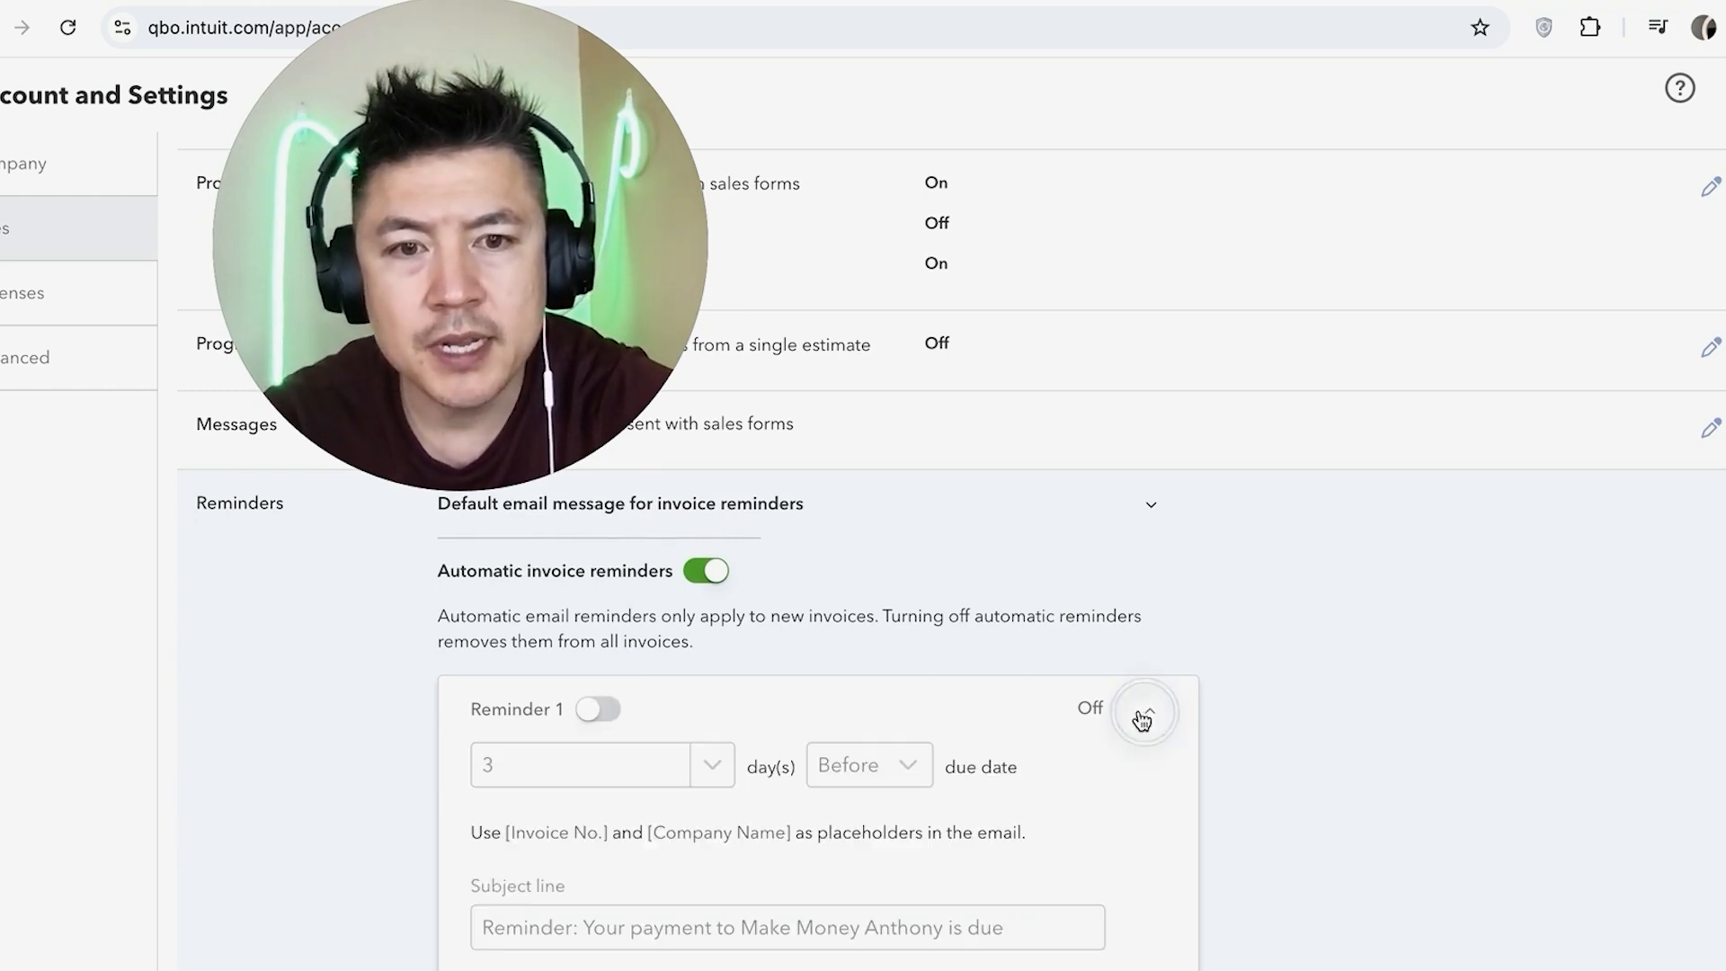
pyautogui.scroll(-3)
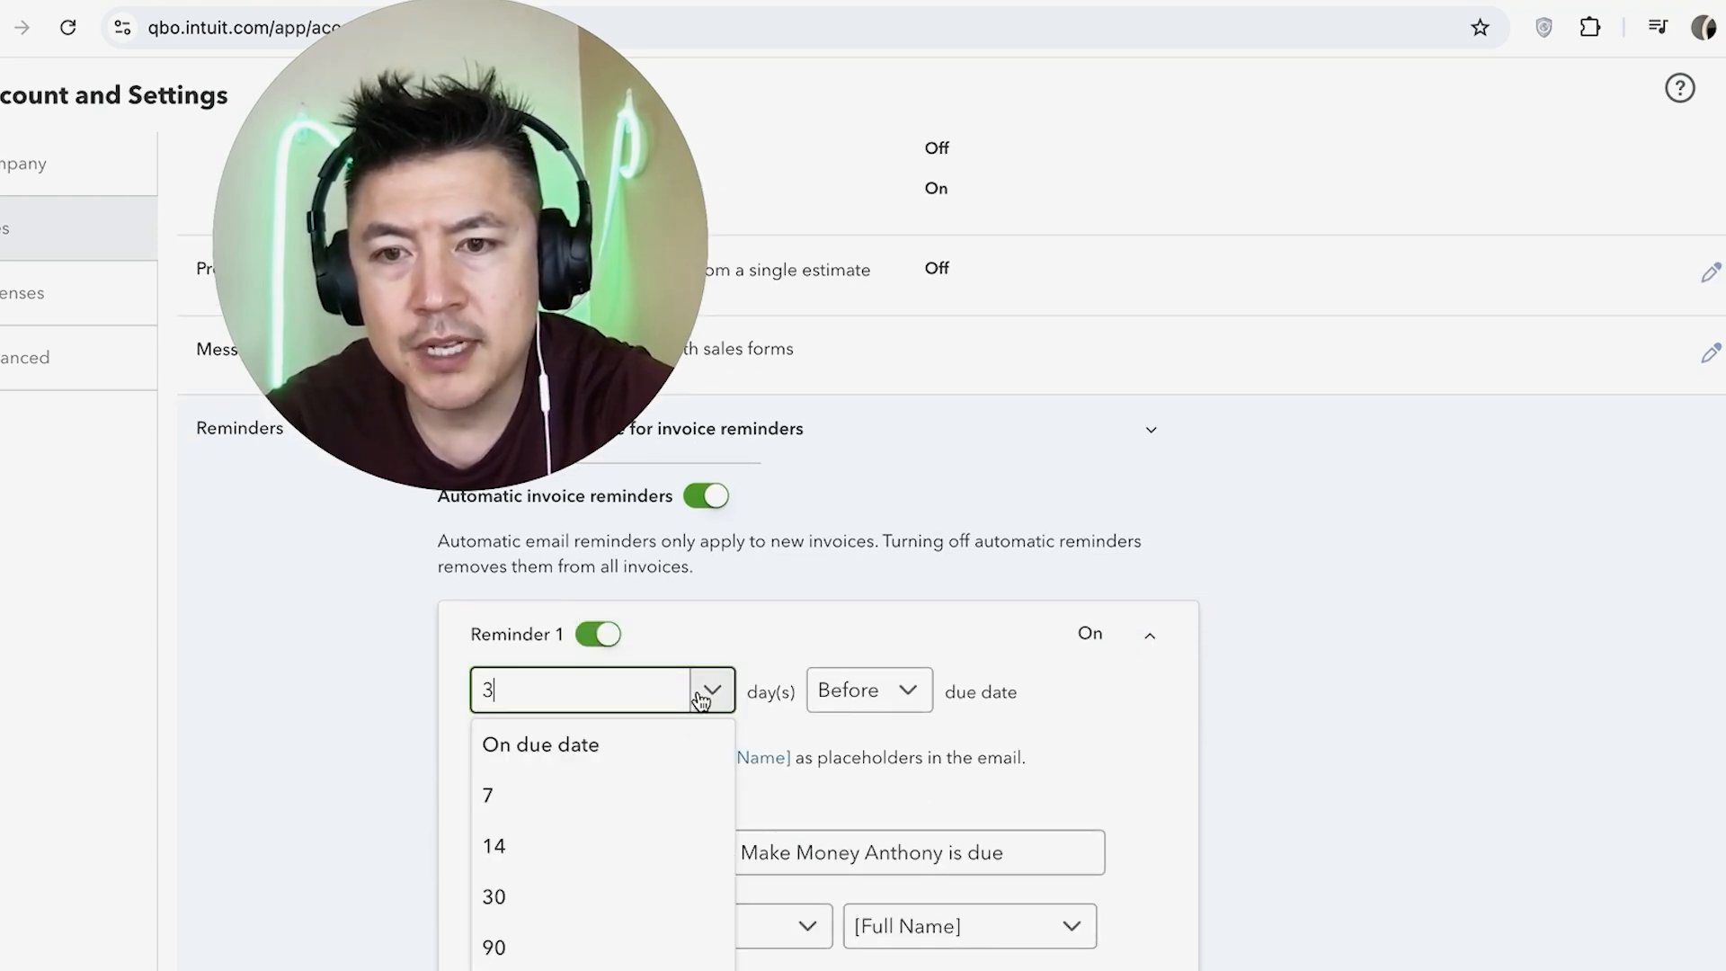
pyautogui.click(487, 795)
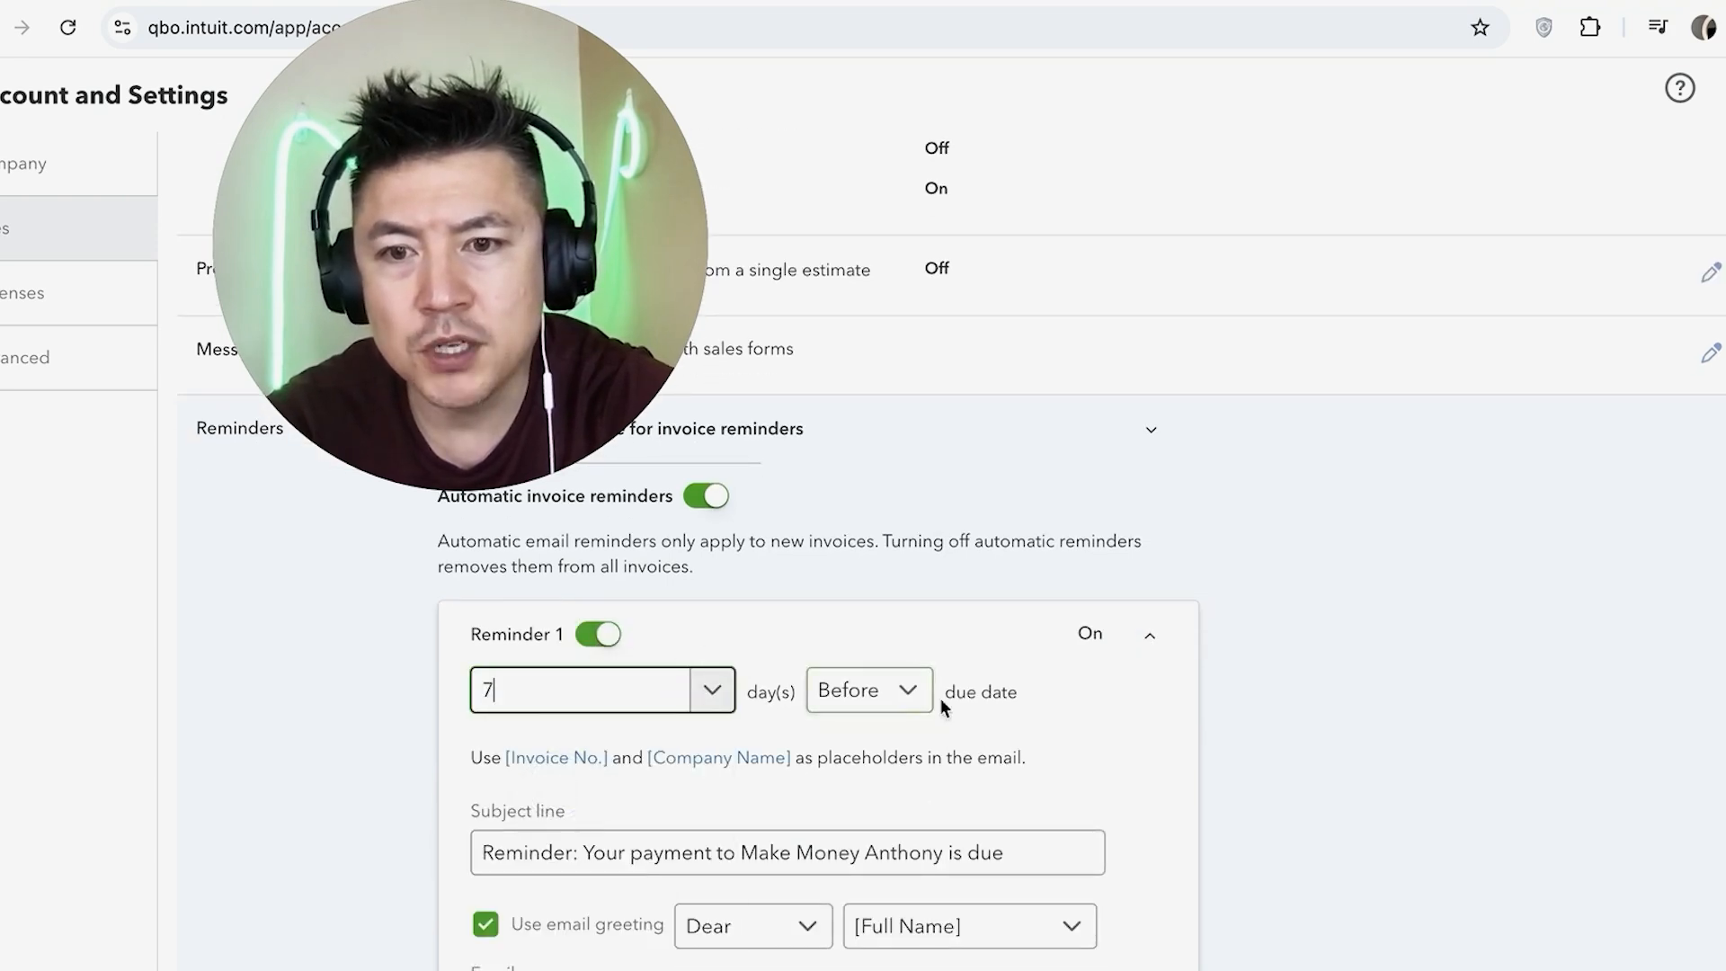
pyautogui.scroll(-3)
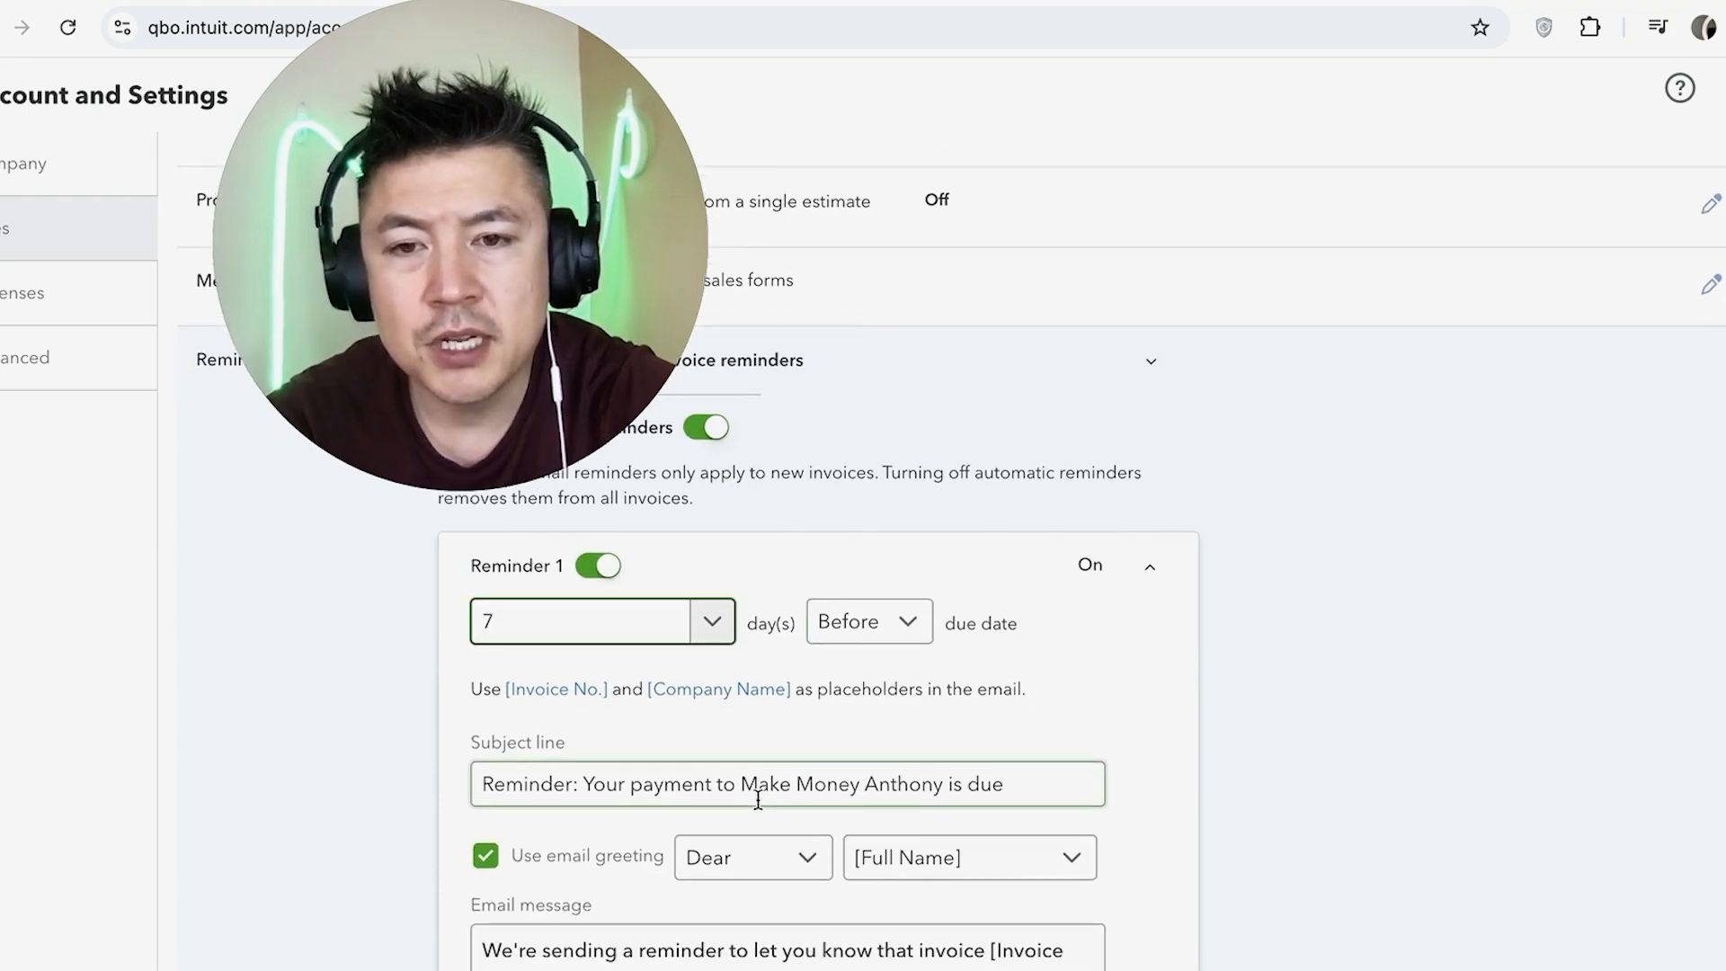
pyautogui.scroll(-3)
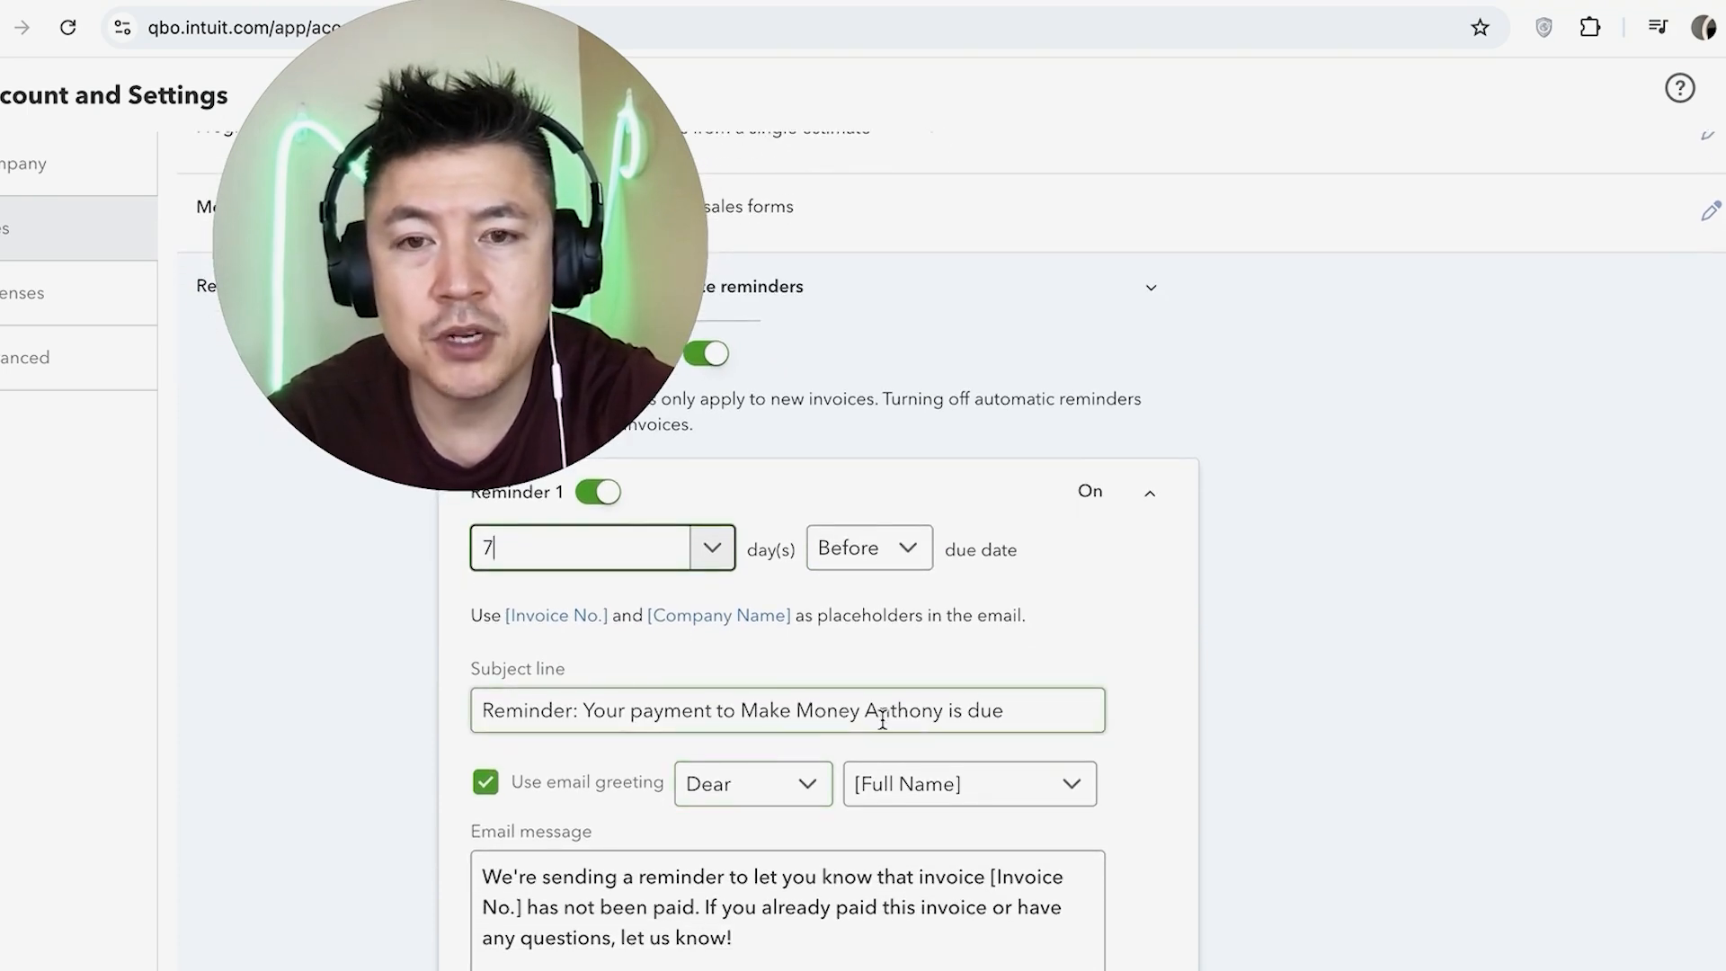
pyautogui.scroll(-3)
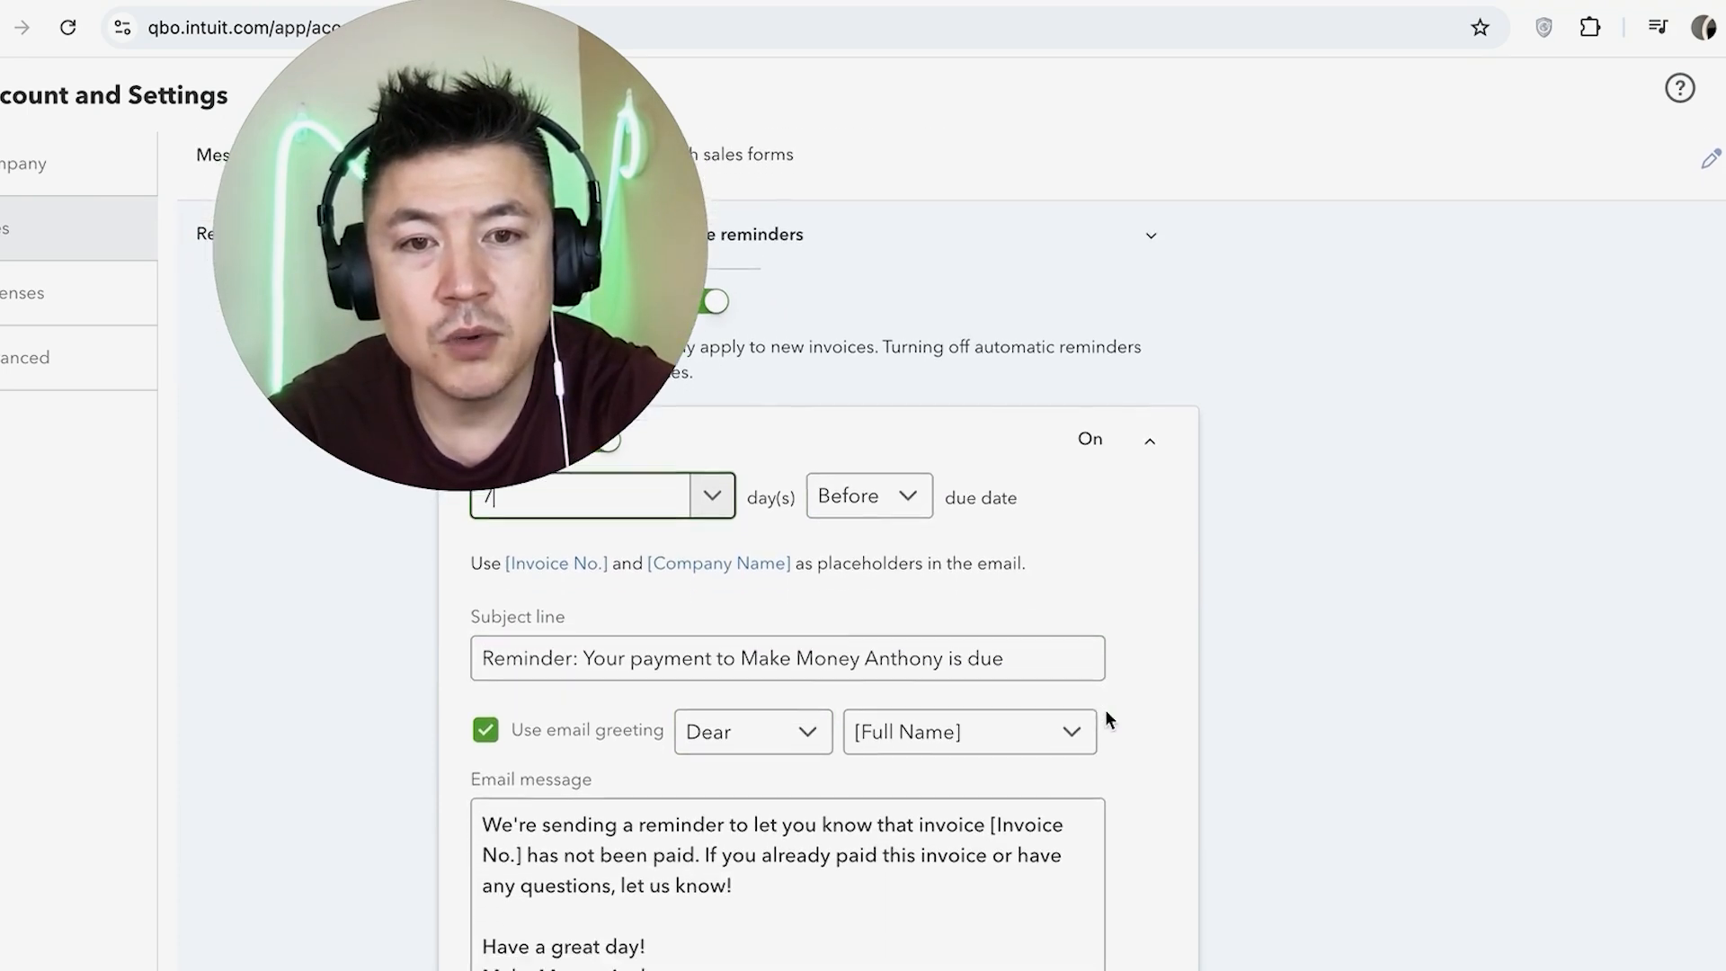
pyautogui.scroll(-3)
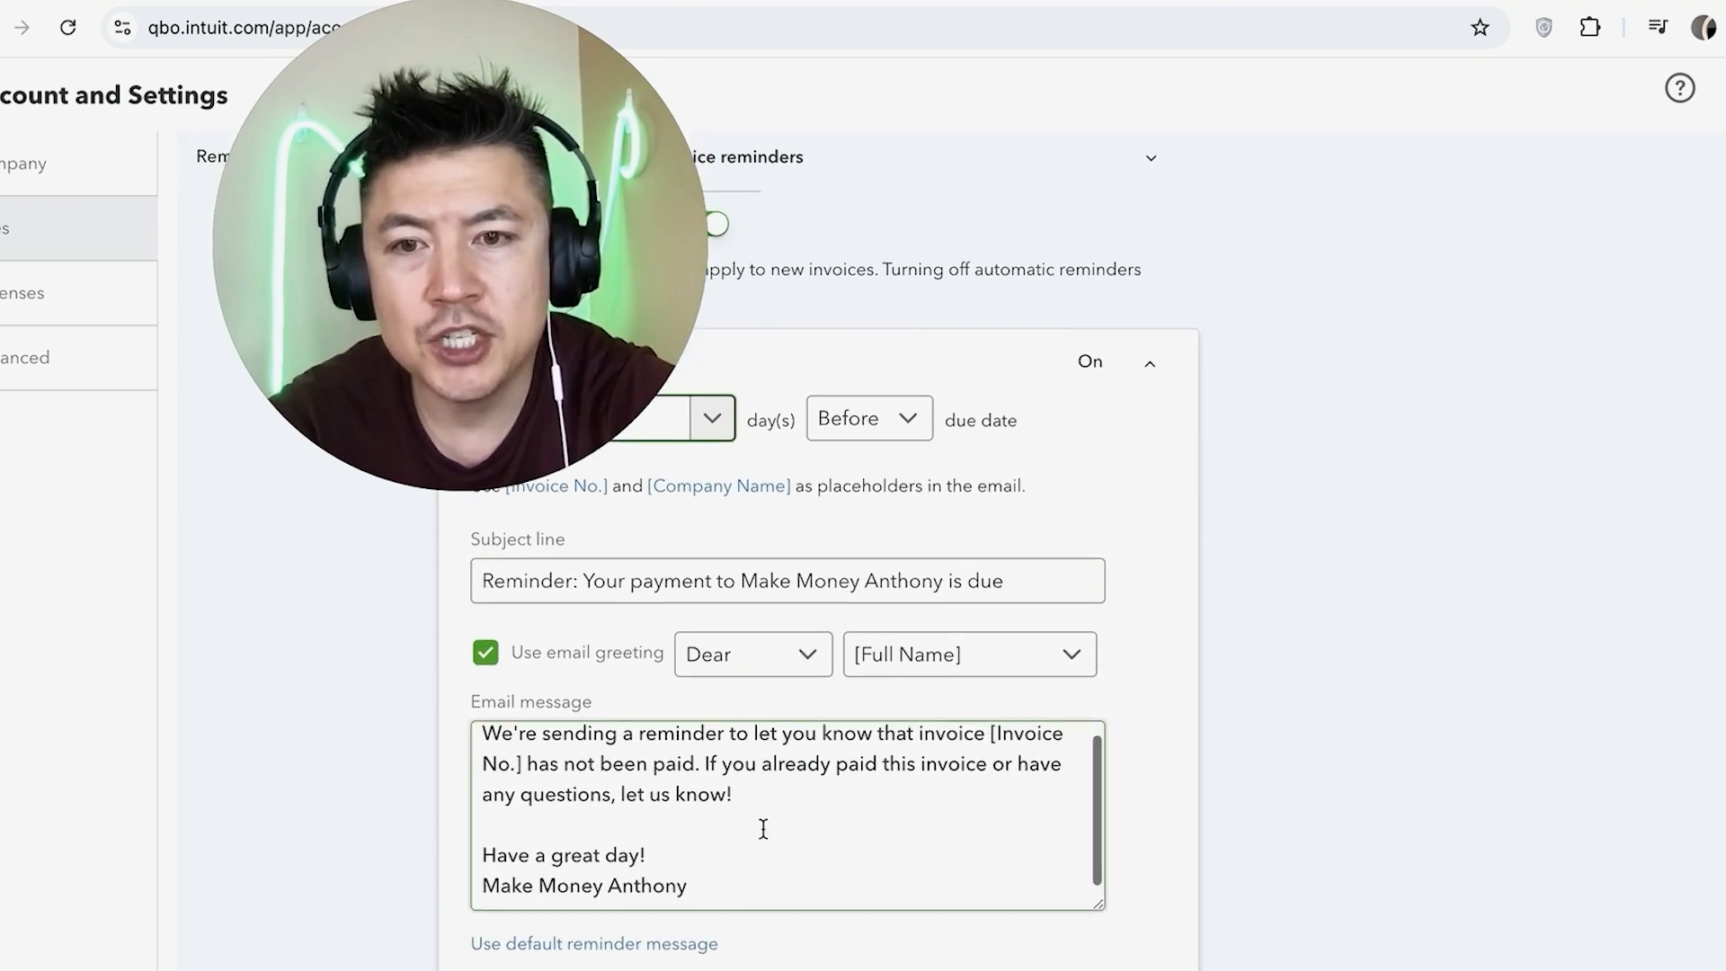
pyautogui.scroll(-3)
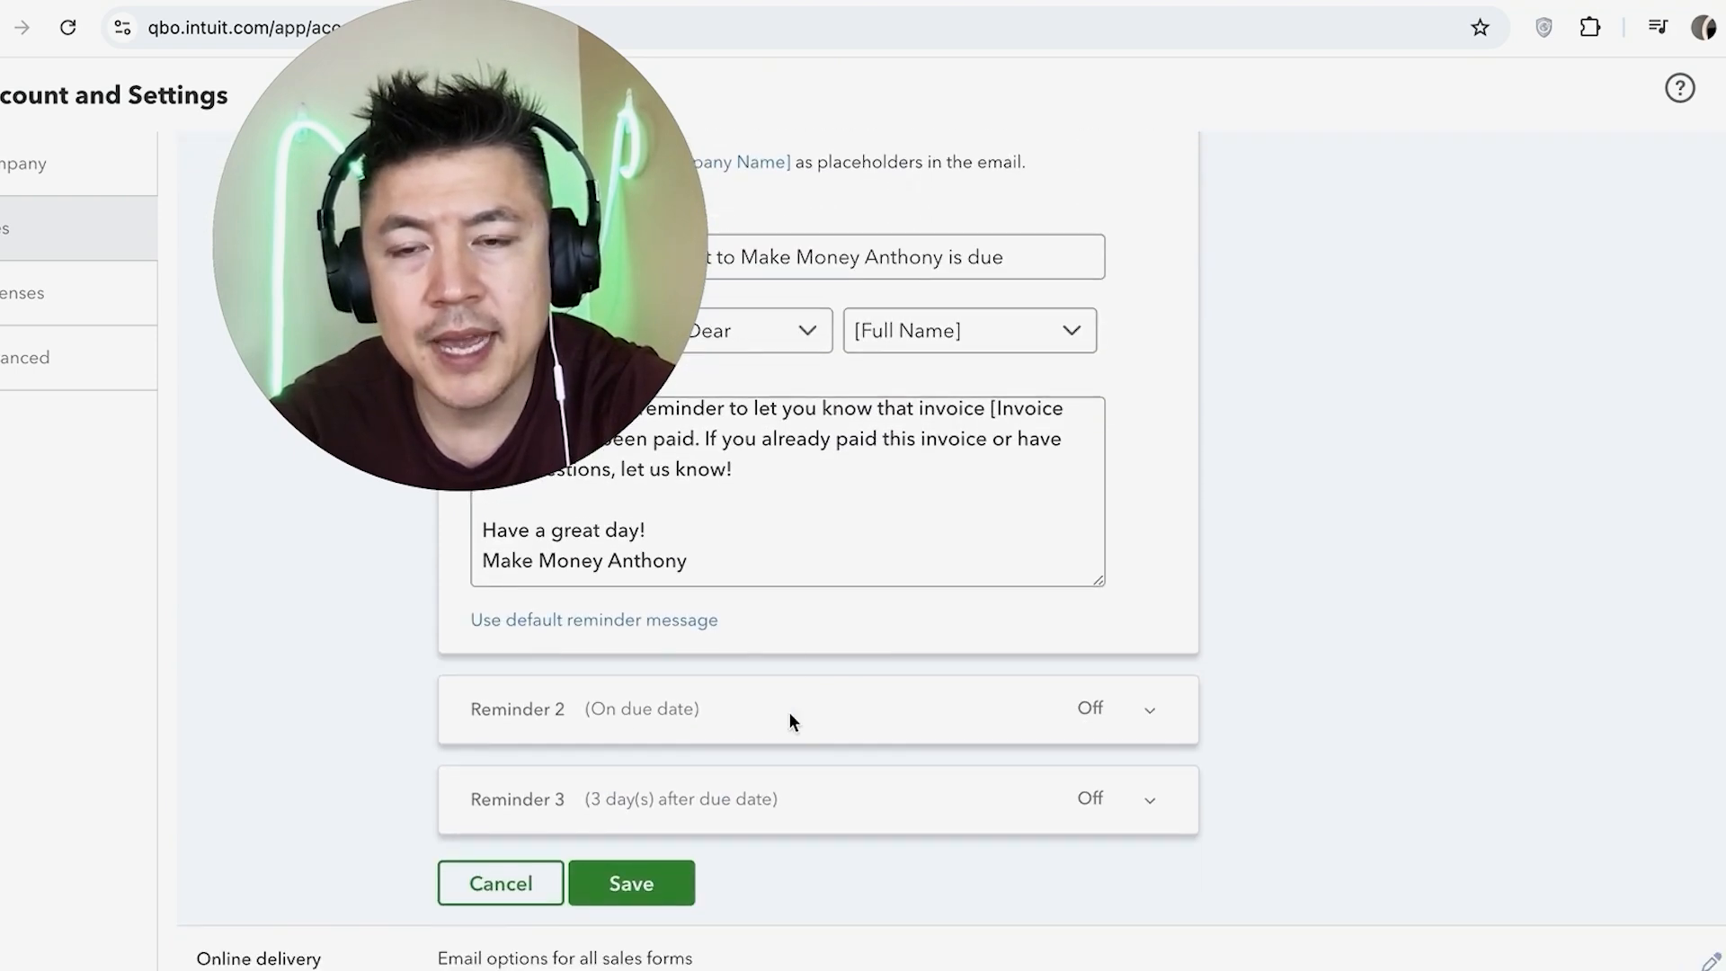
pyautogui.moveTo(886, 792)
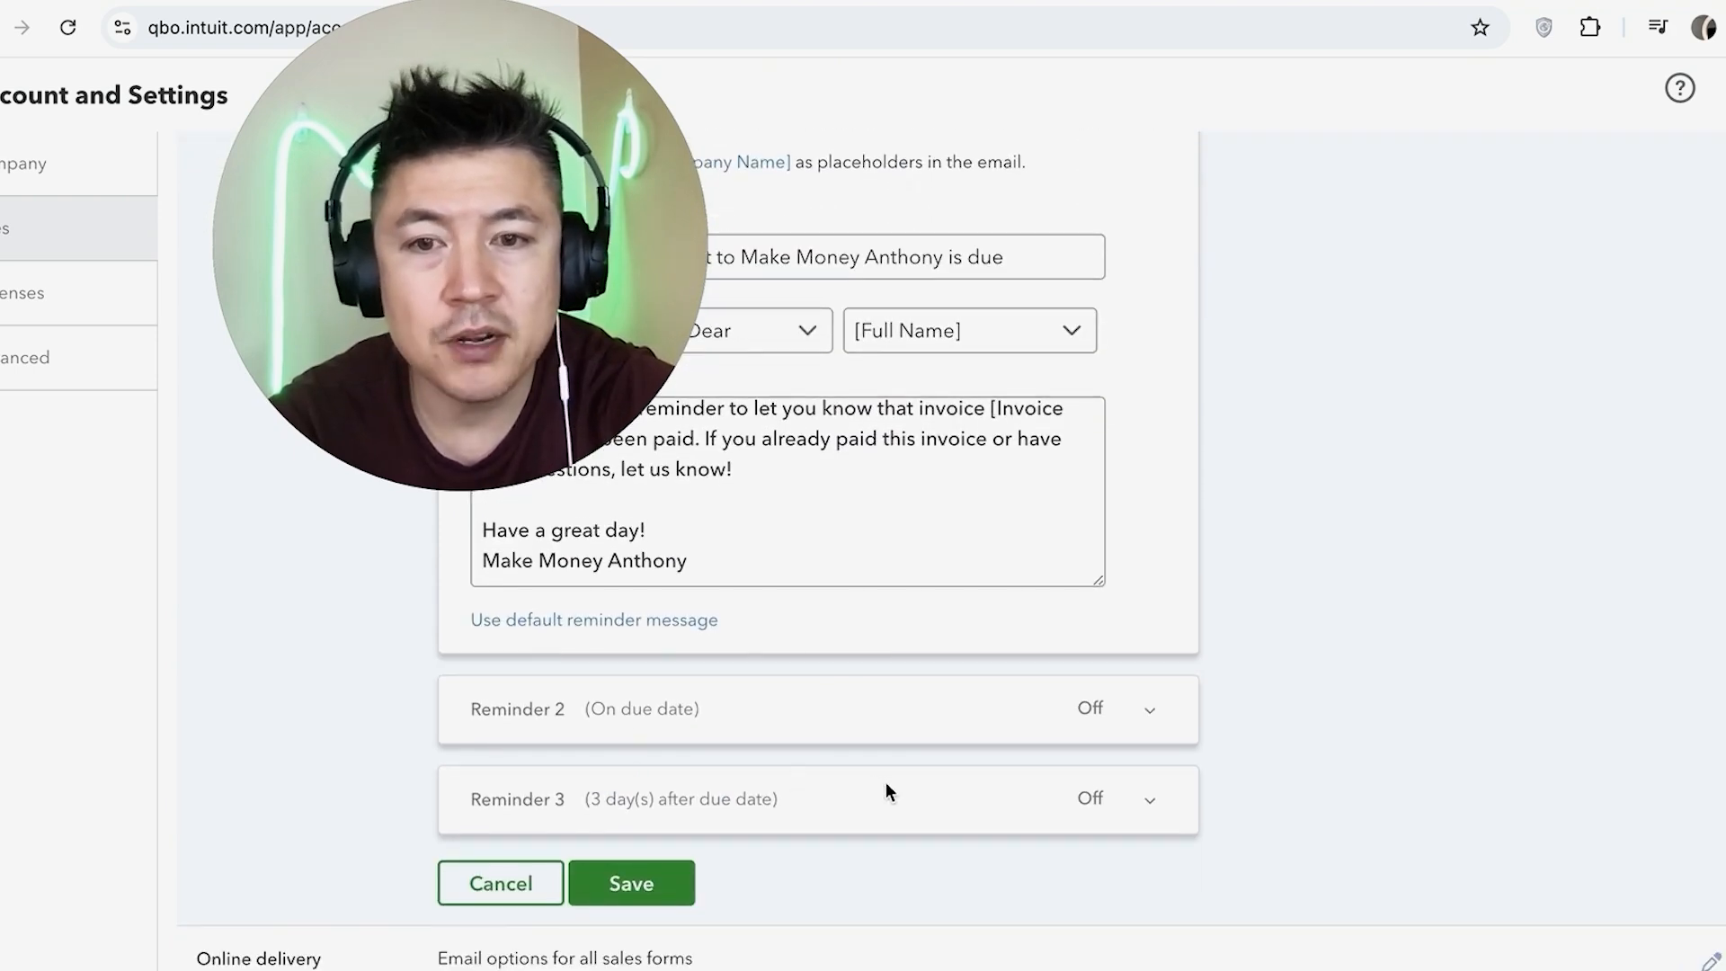
# - Save the reminder settings so automatic invoice reminders show On
pyautogui.scroll(3)
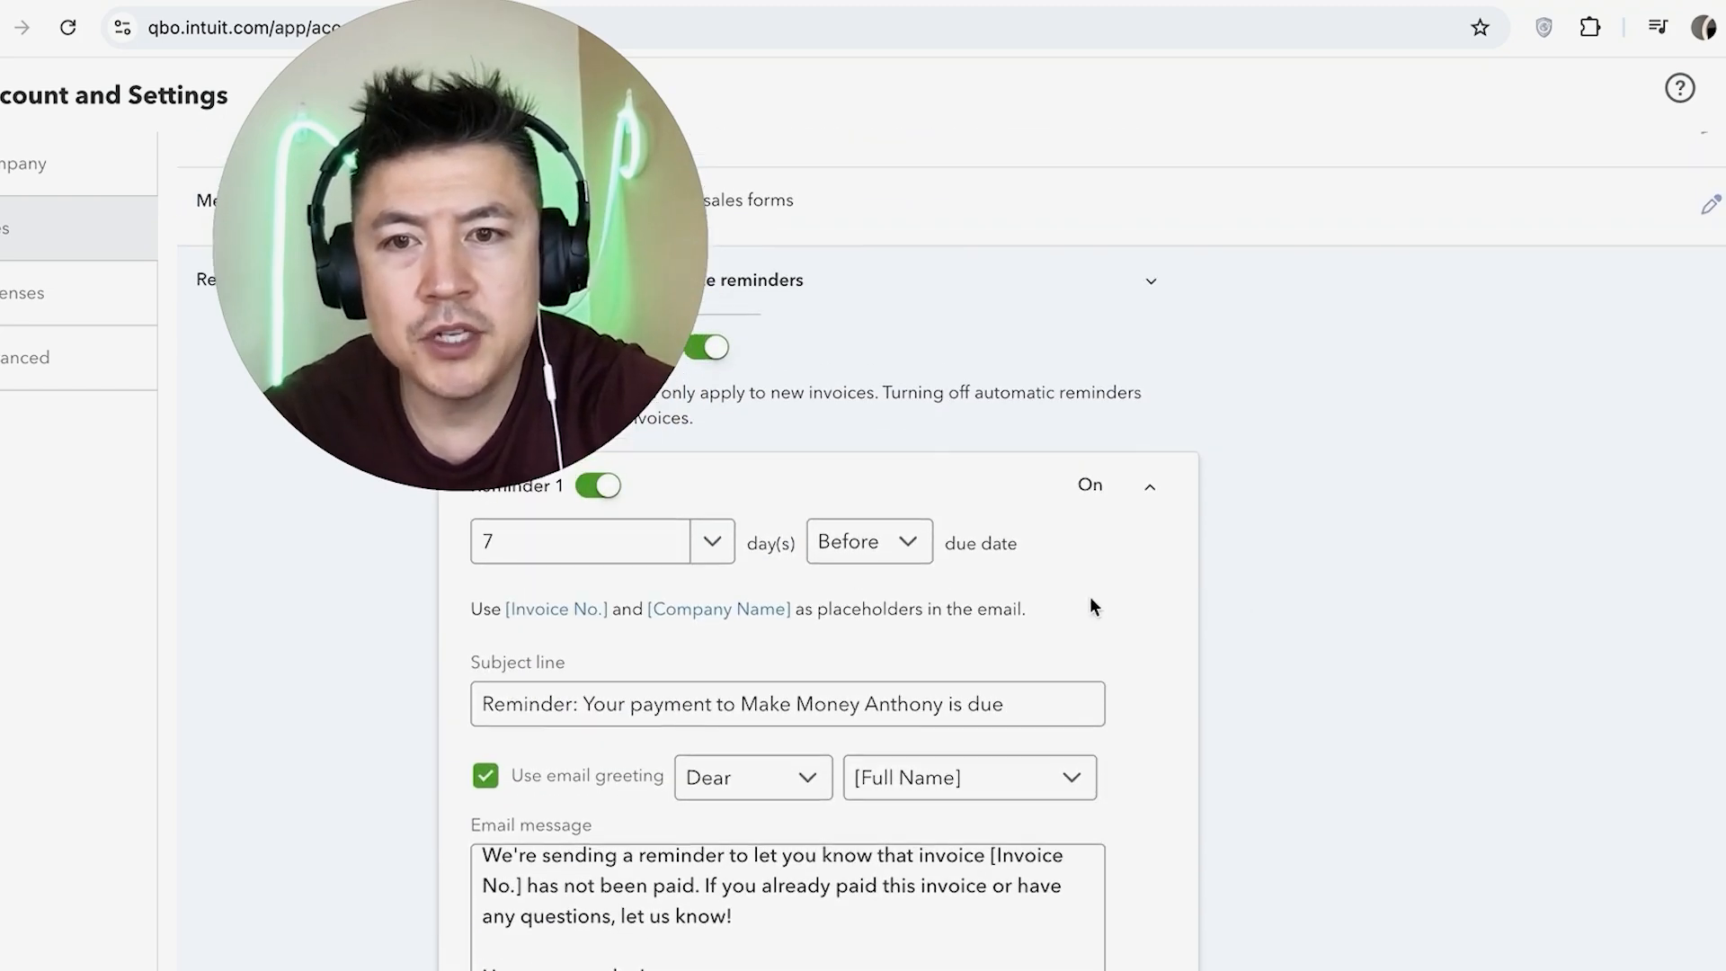
pyautogui.scroll(-3)
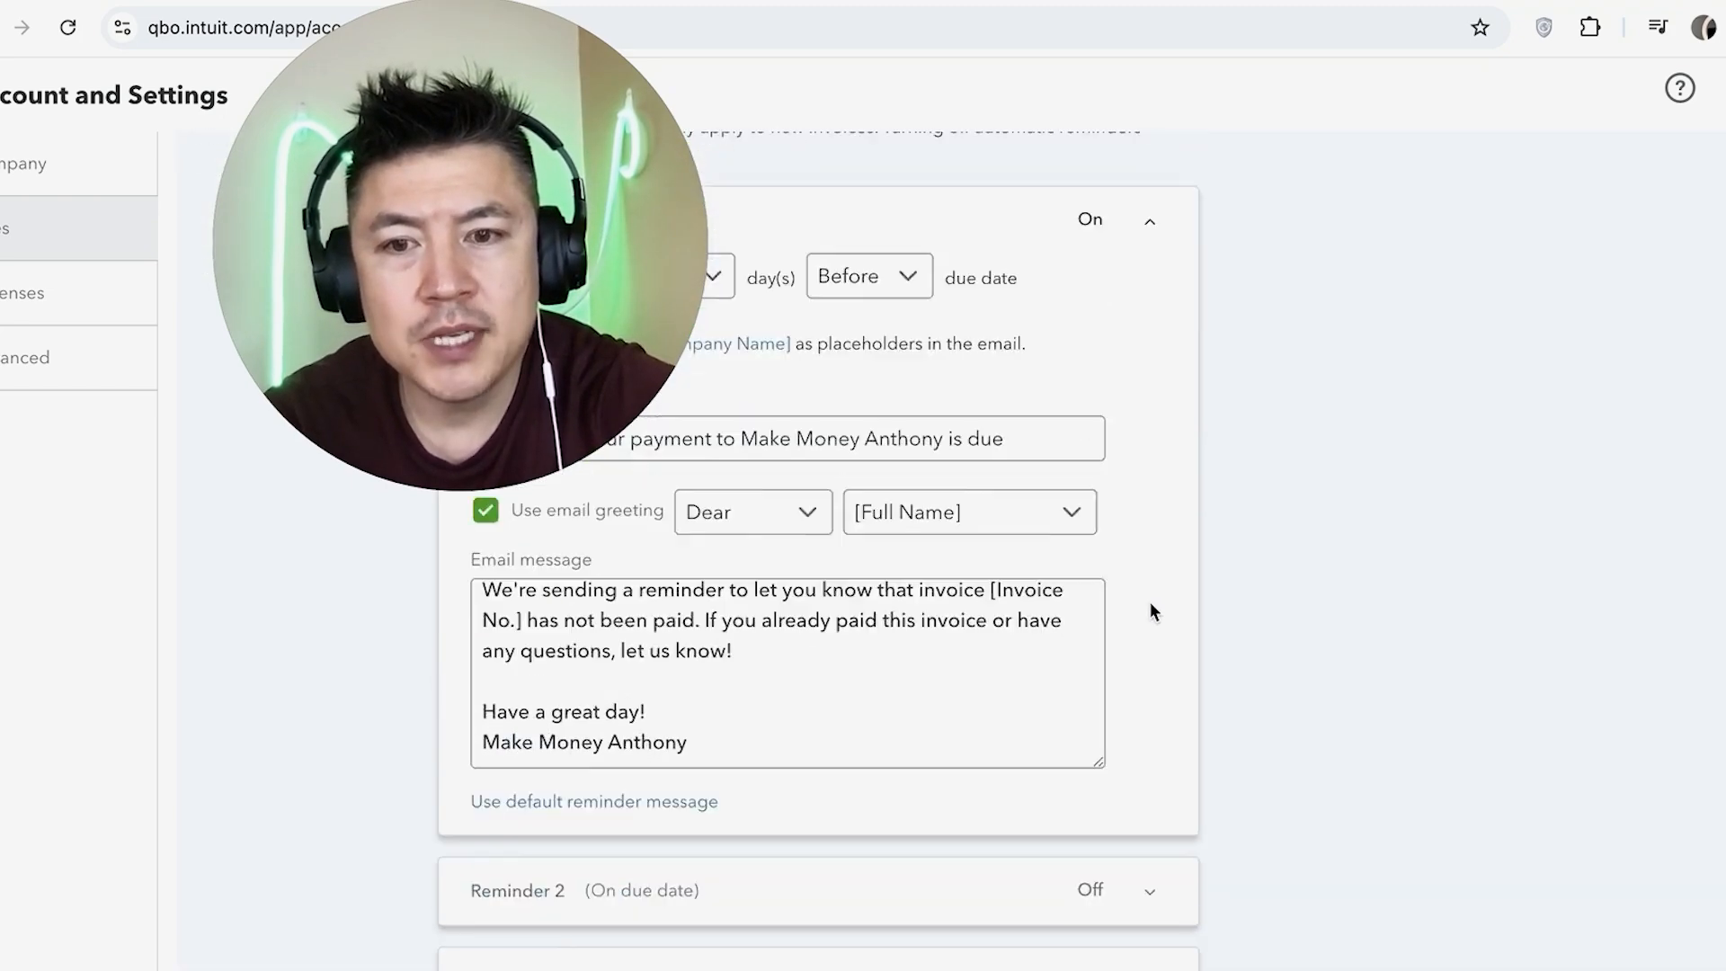
pyautogui.scroll(-3)
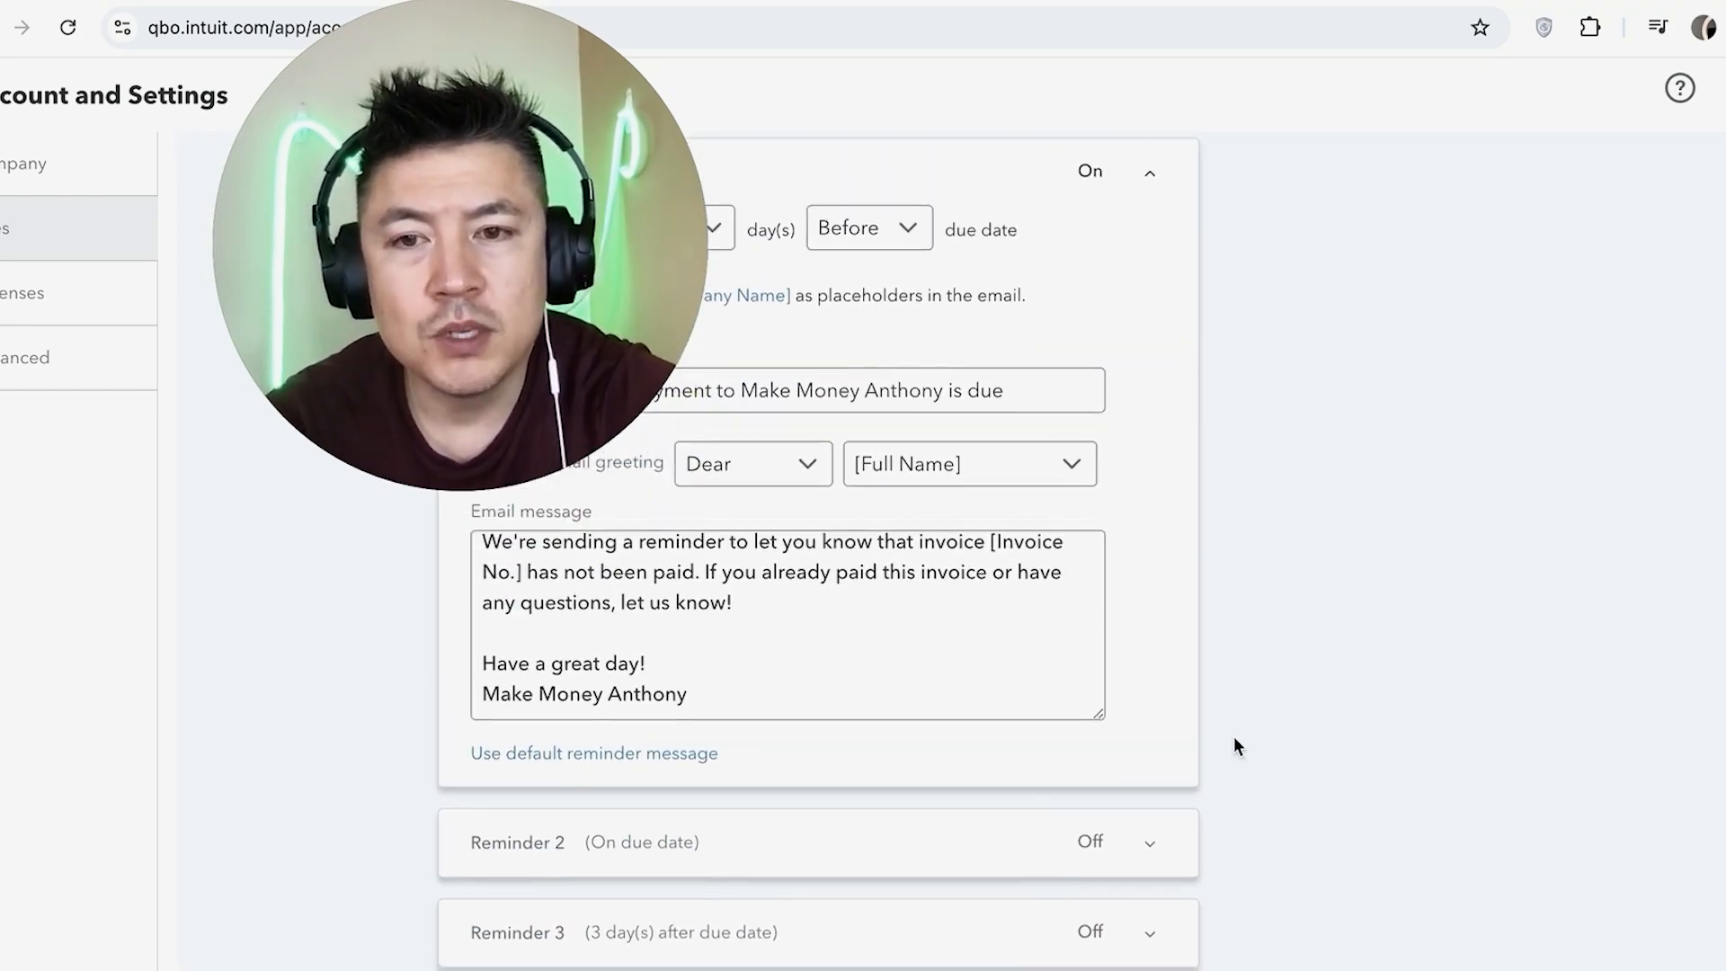
pyautogui.scroll(-3)
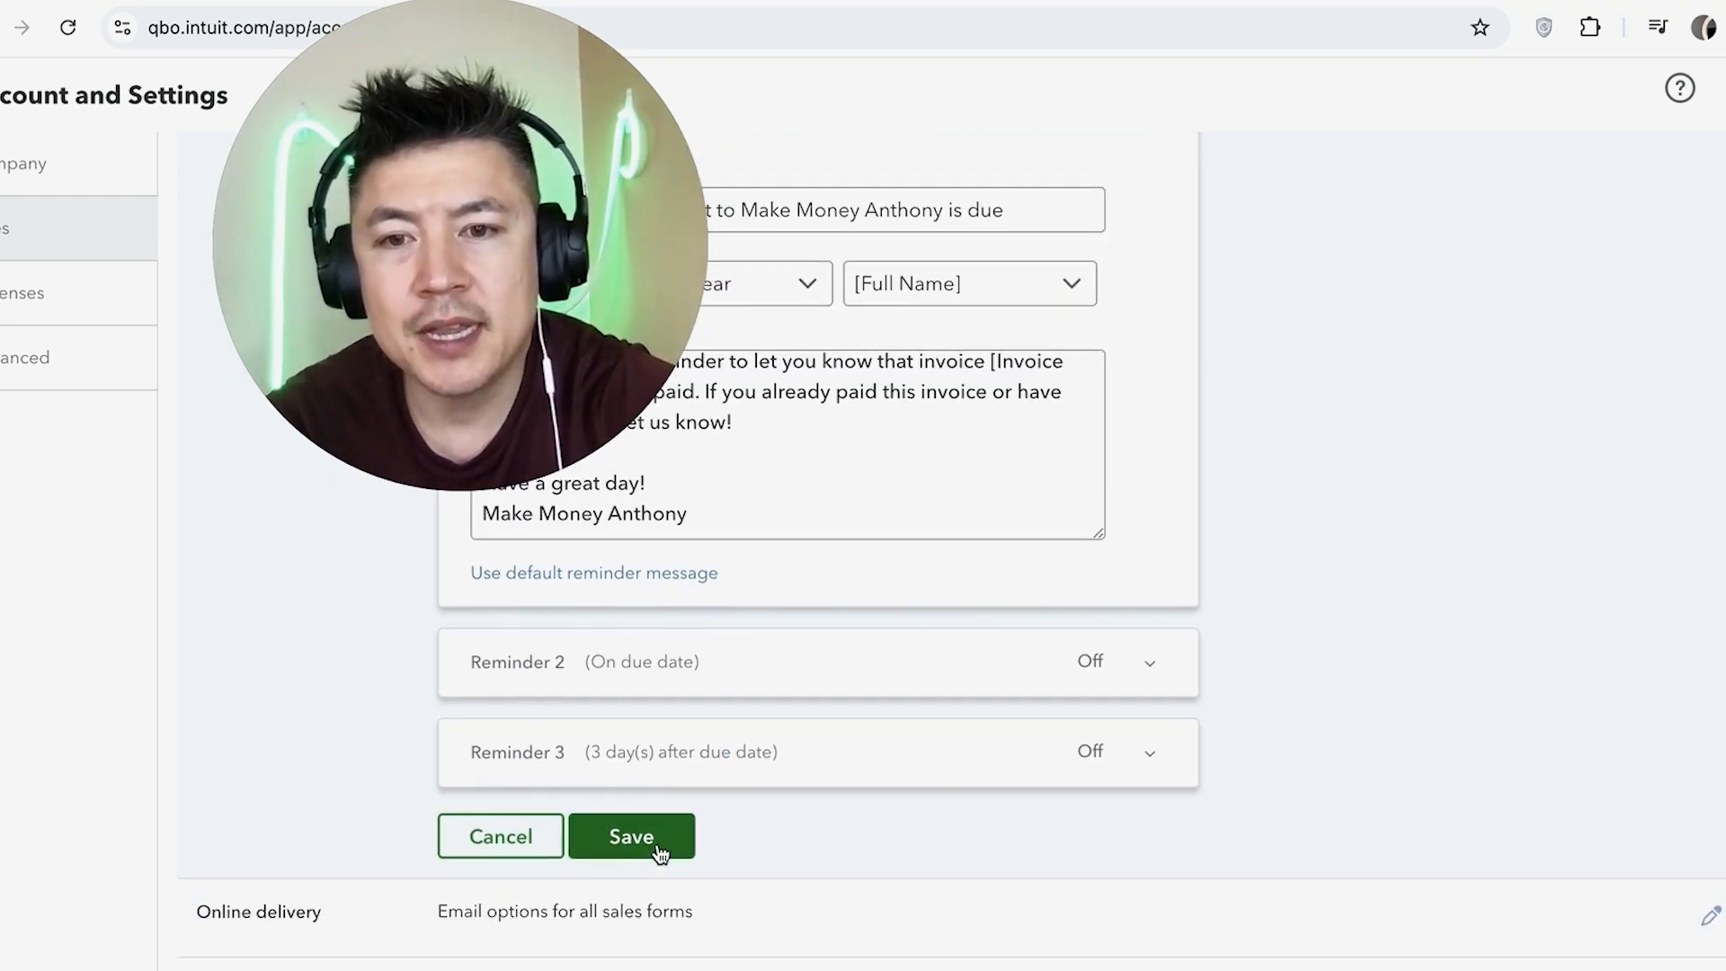
pyautogui.click(631, 836)
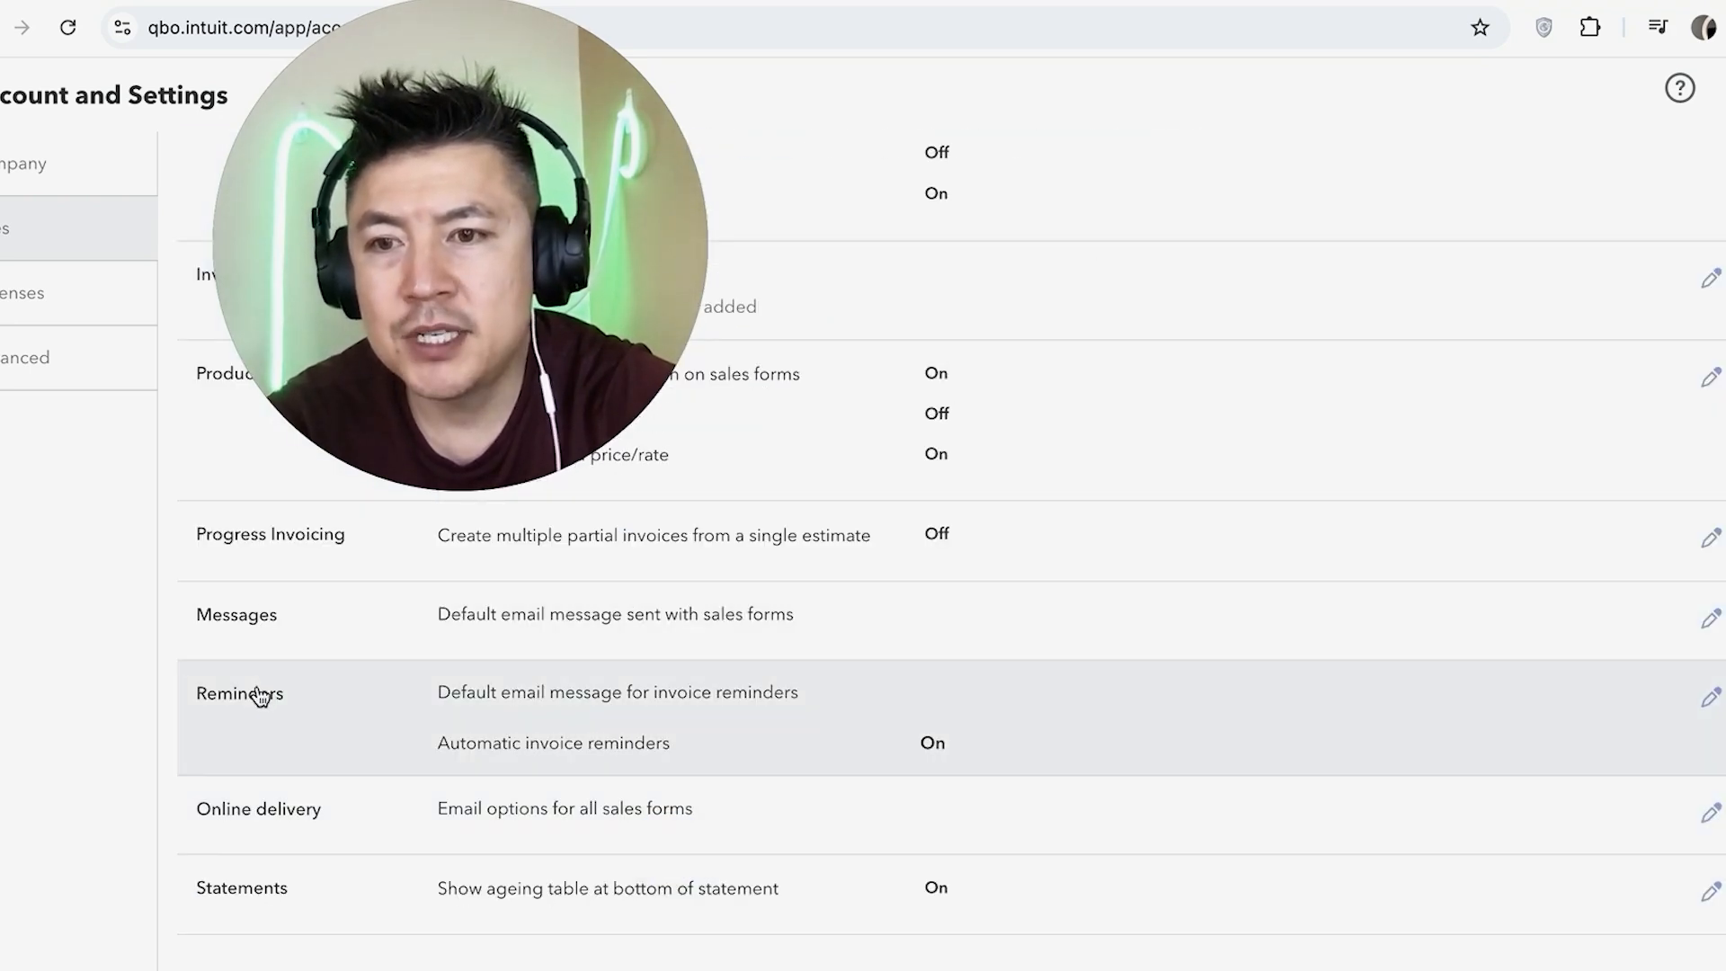
pyautogui.moveTo(862, 718)
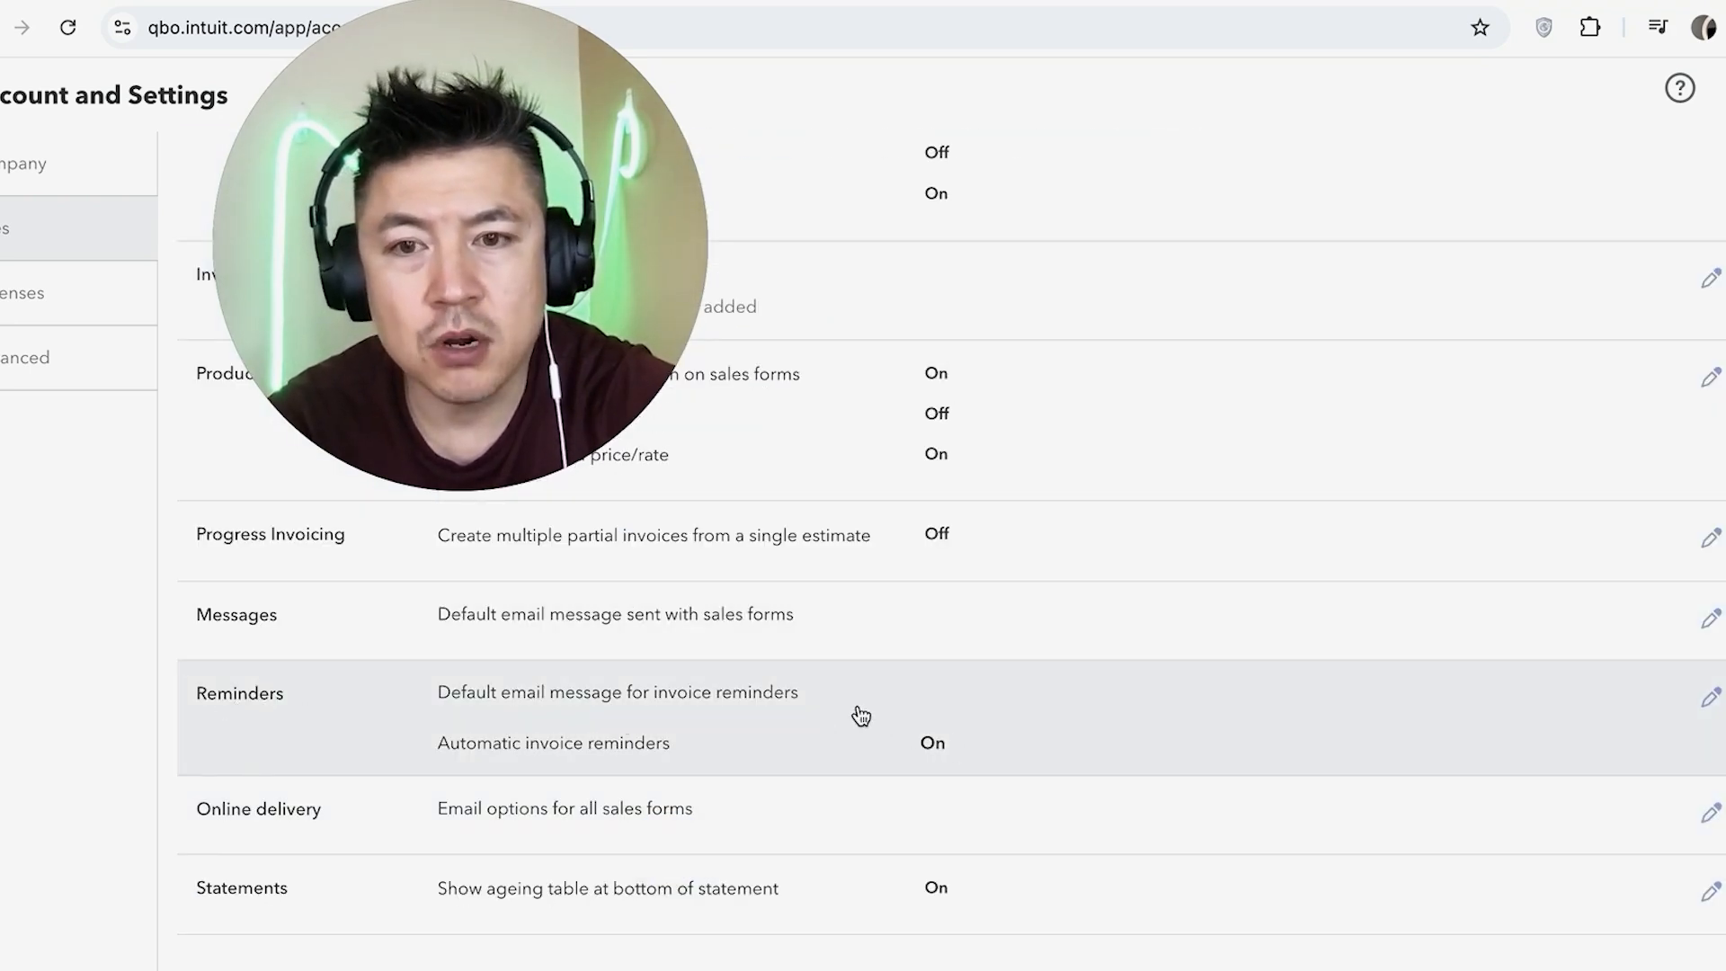